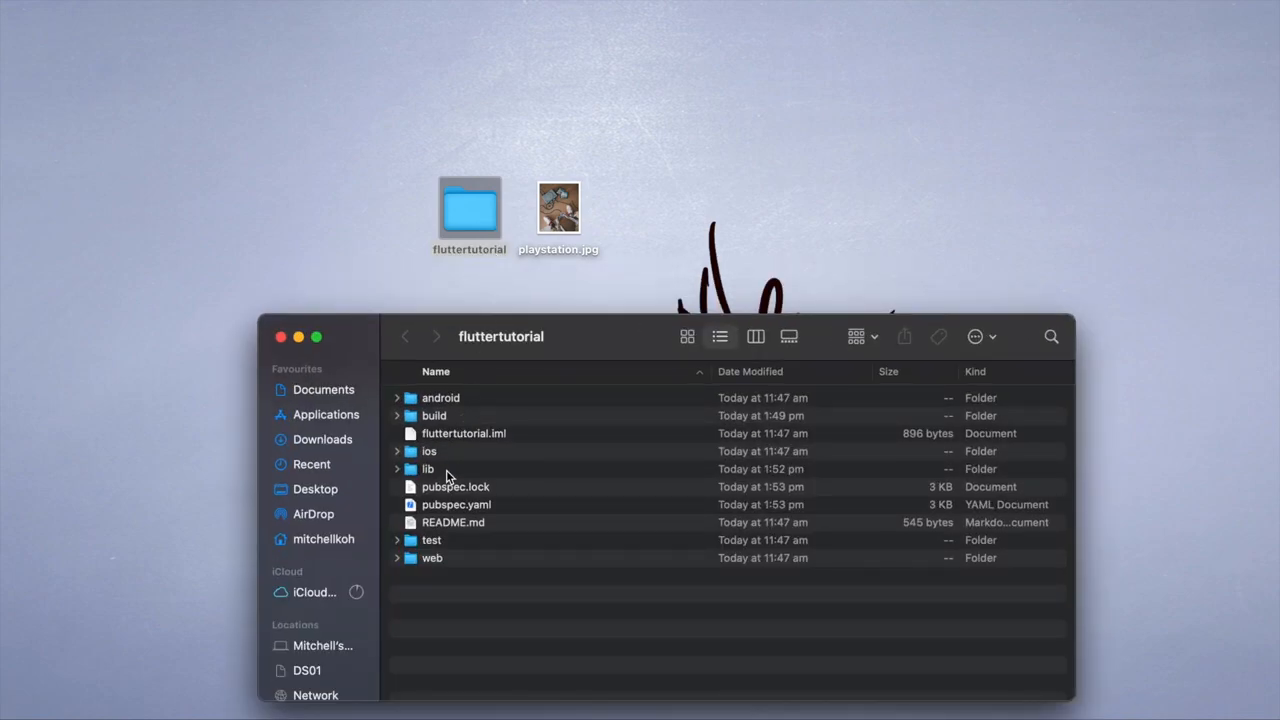
Create an images folder inside lib and move playstation.jpg into it.
{"action": "left_click", "coordinate": [428, 469]}
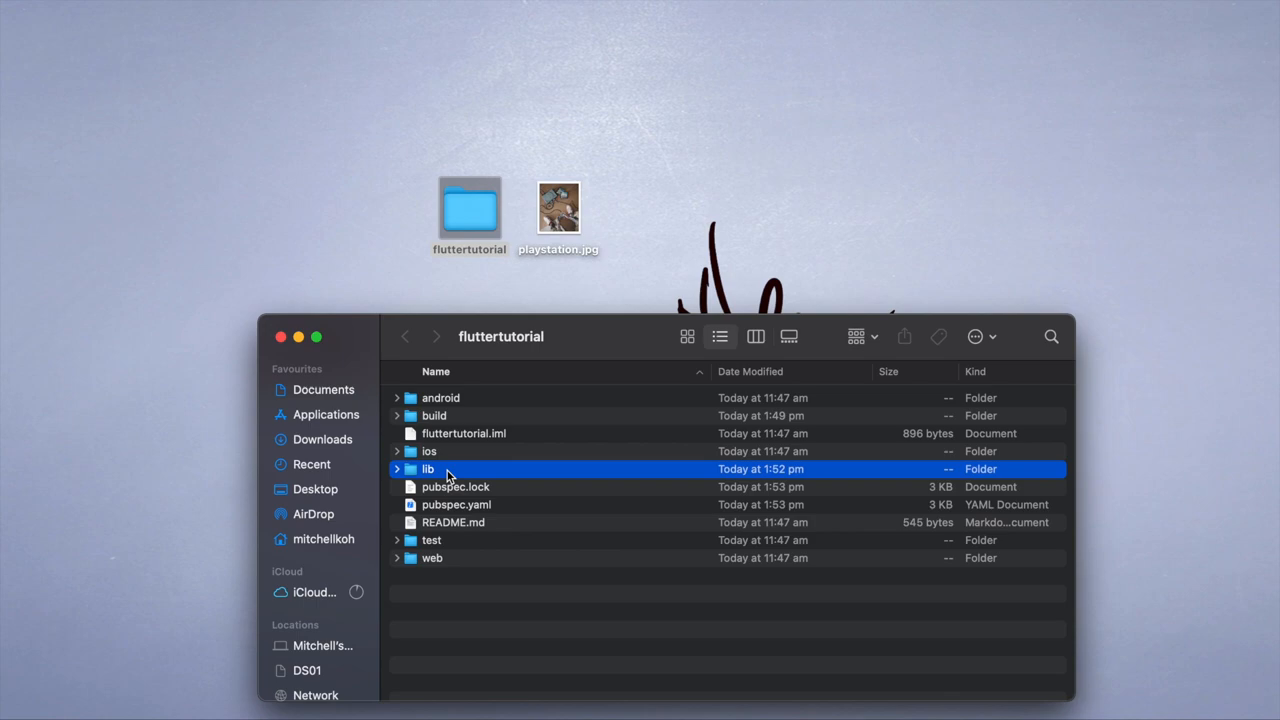
{"action": "double_click", "coordinate": [426, 468]}
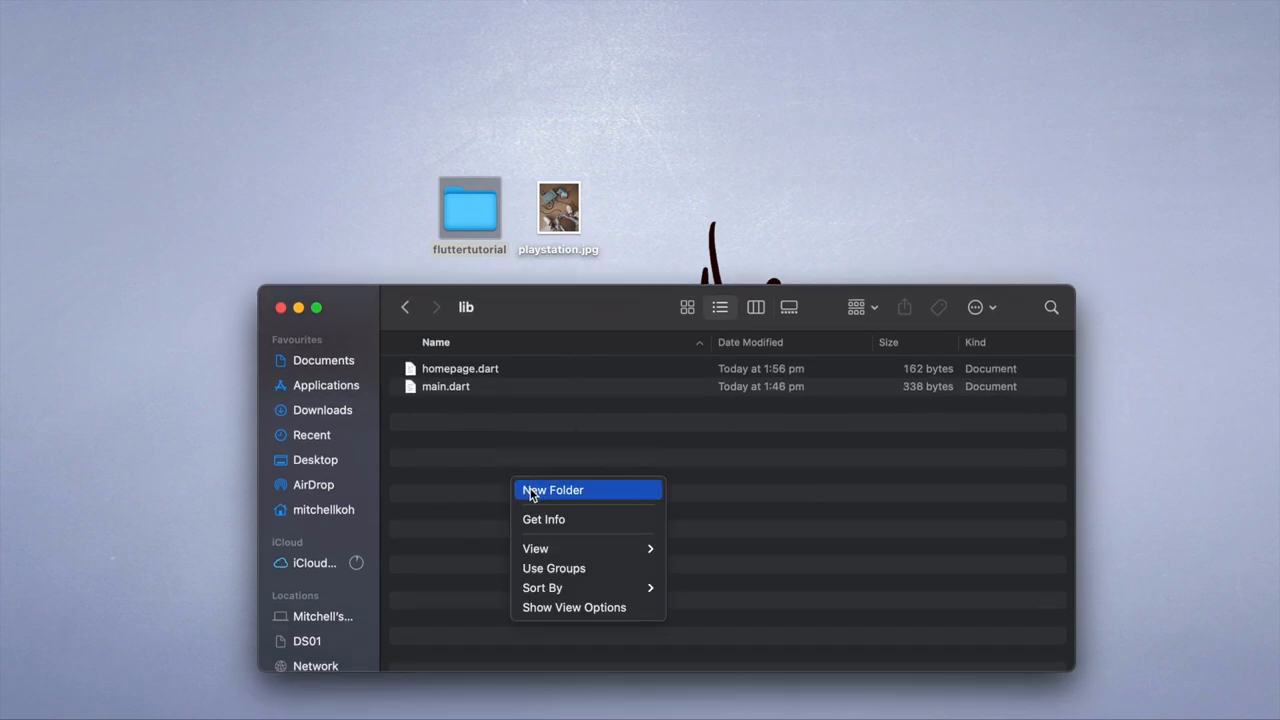
{"action": "left_click", "coordinate": [553, 490]}
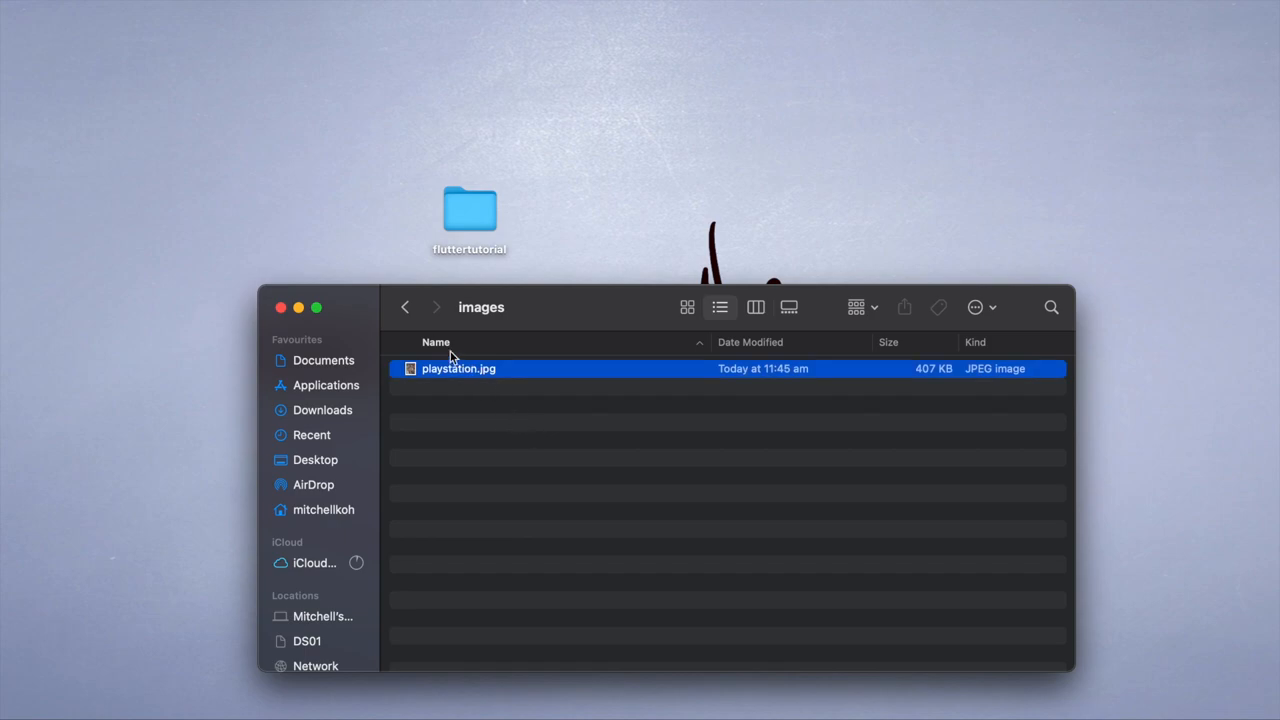
{"action": "left_click", "coordinate": [404, 307]}
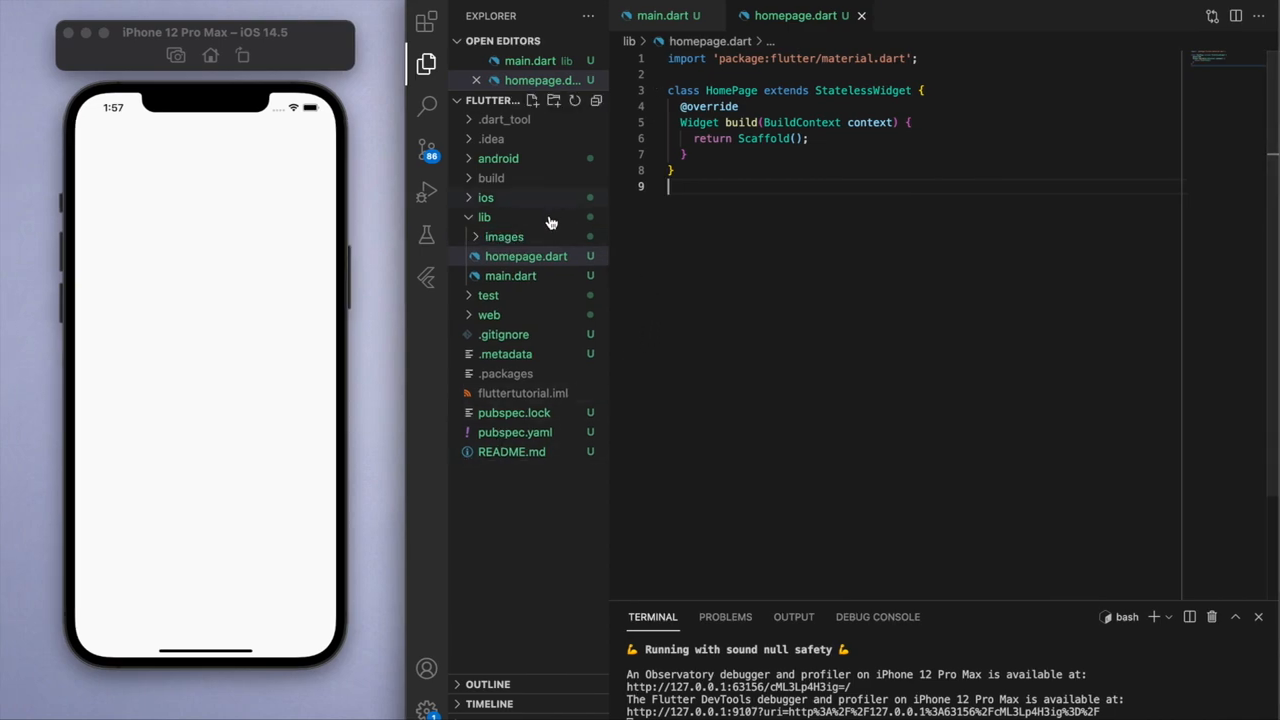
Uncomment the pubspec.yaml assets section and replace the sample path with lib/images/.
{"action": "left_click", "coordinate": [515, 412]}
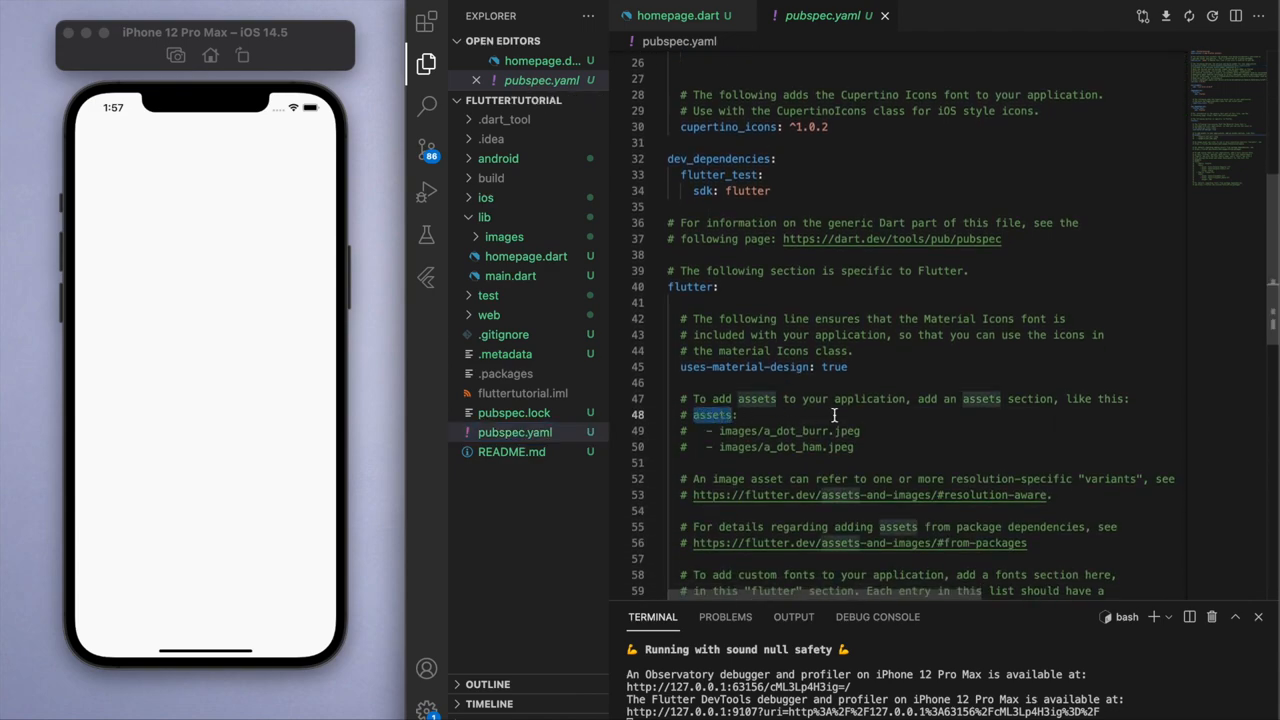
{"action": "left_click", "coordinate": [1002, 398]}
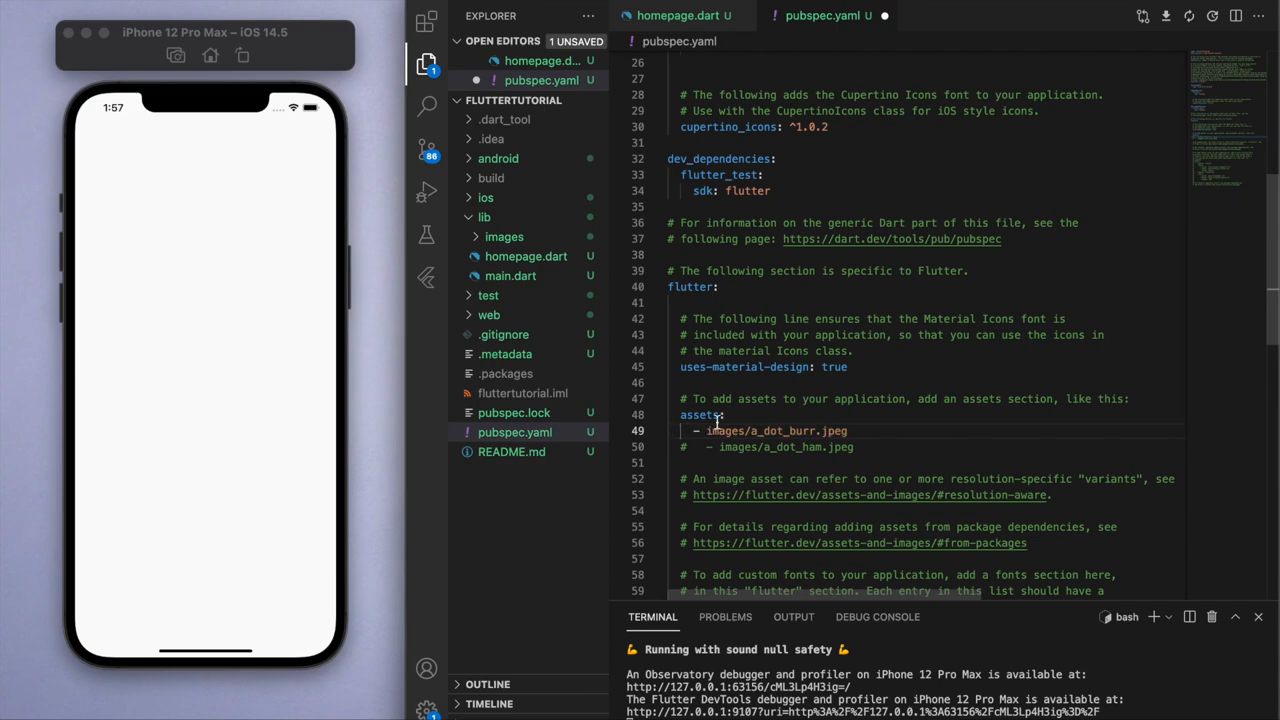
{"action": "double_click", "coordinate": [775, 430]}
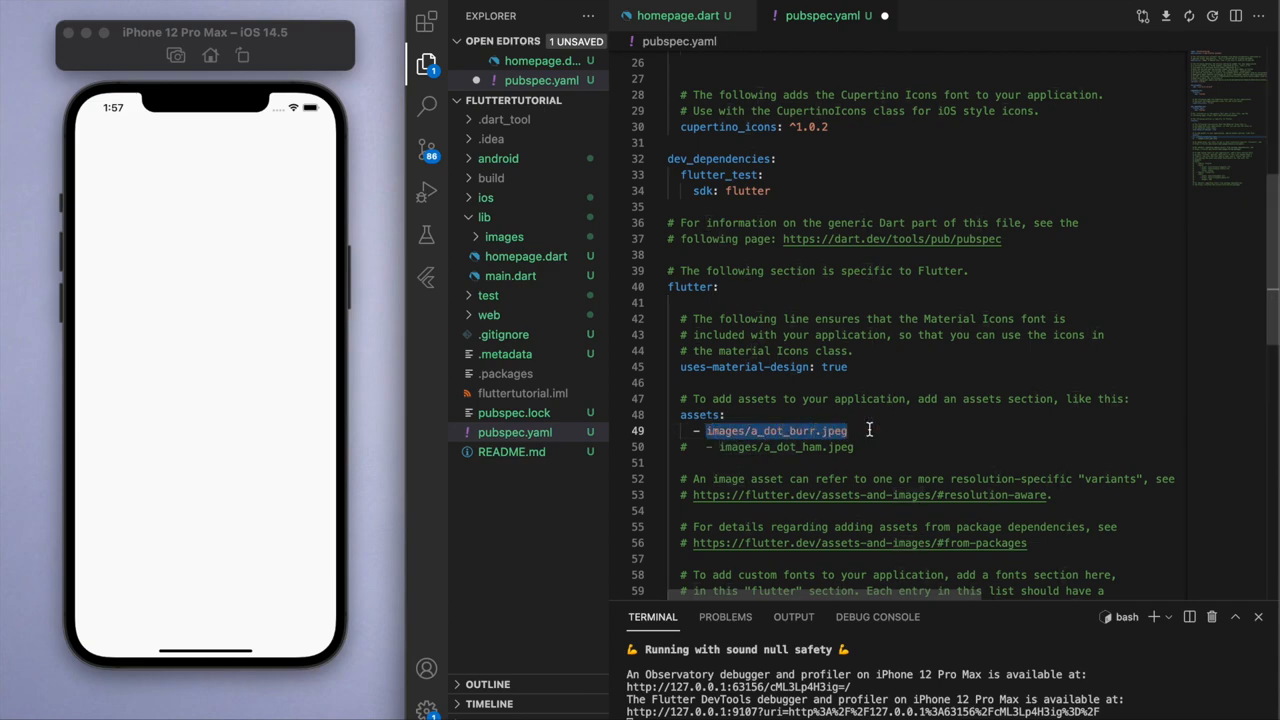
{"action": "type", "text": "lib/imag"}
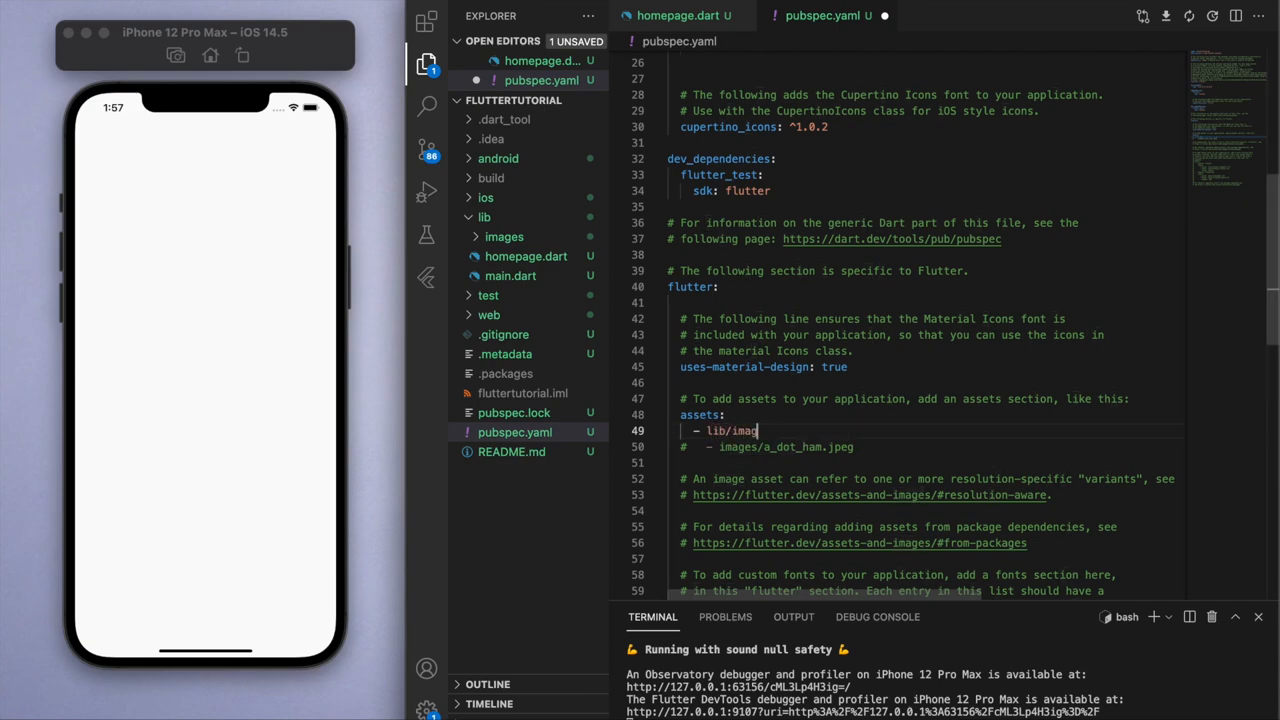
{"action": "type", "text": "es/"}
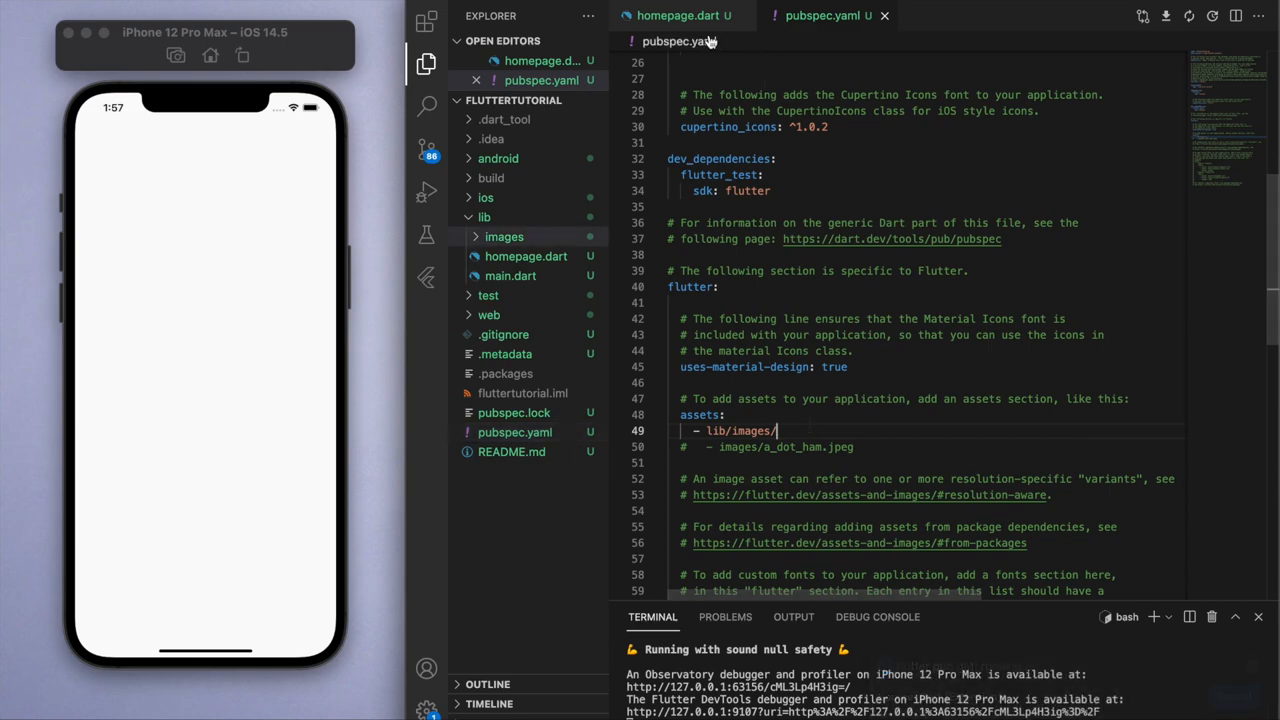
Set the HomePage Scaffold body to a Center holding an Image.asset.
{"action": "left_click", "coordinate": [673, 15]}
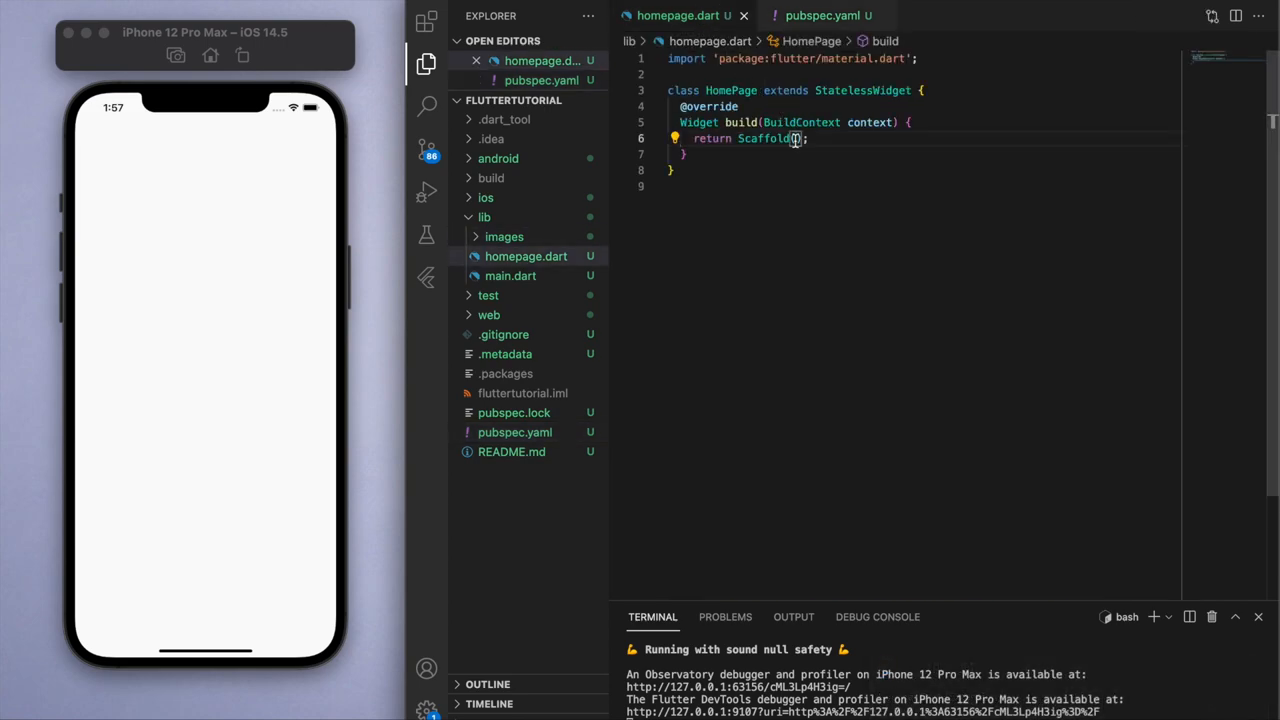
{"action": "type", "text": "body: C,"}
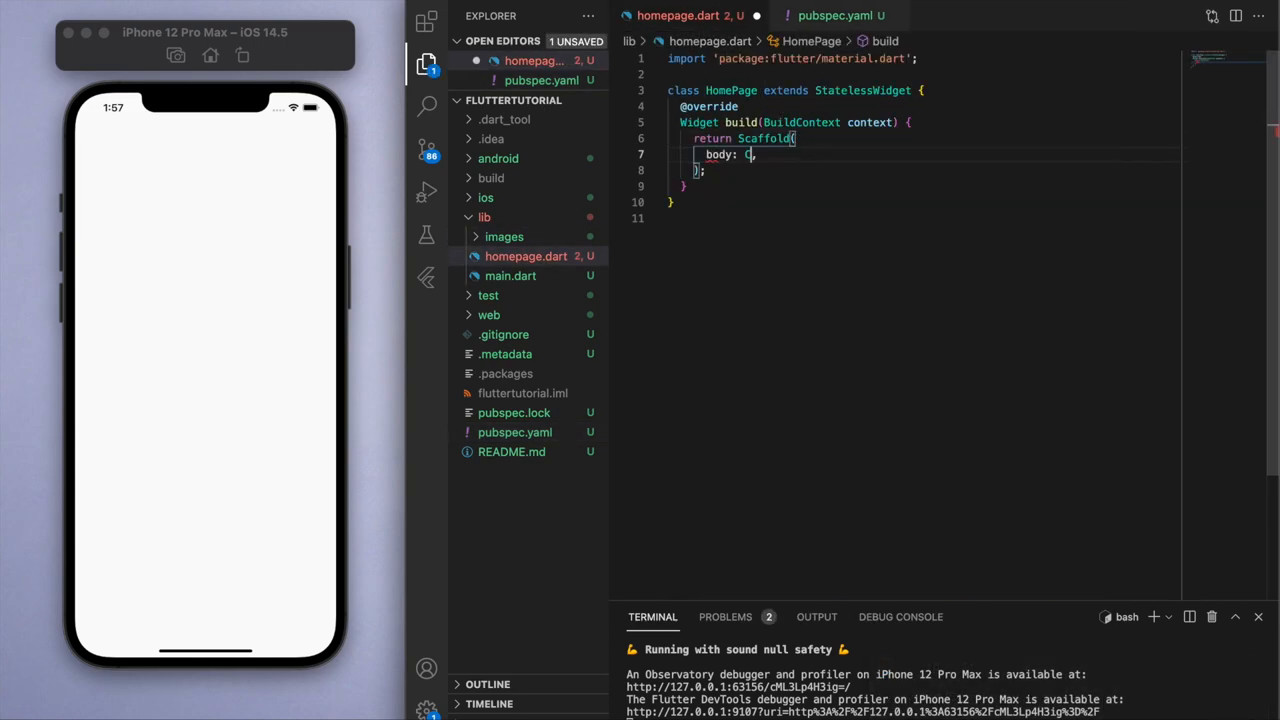
{"action": "type", "text": "Center"}
{"action": "type", "text": "child: Imag,"}
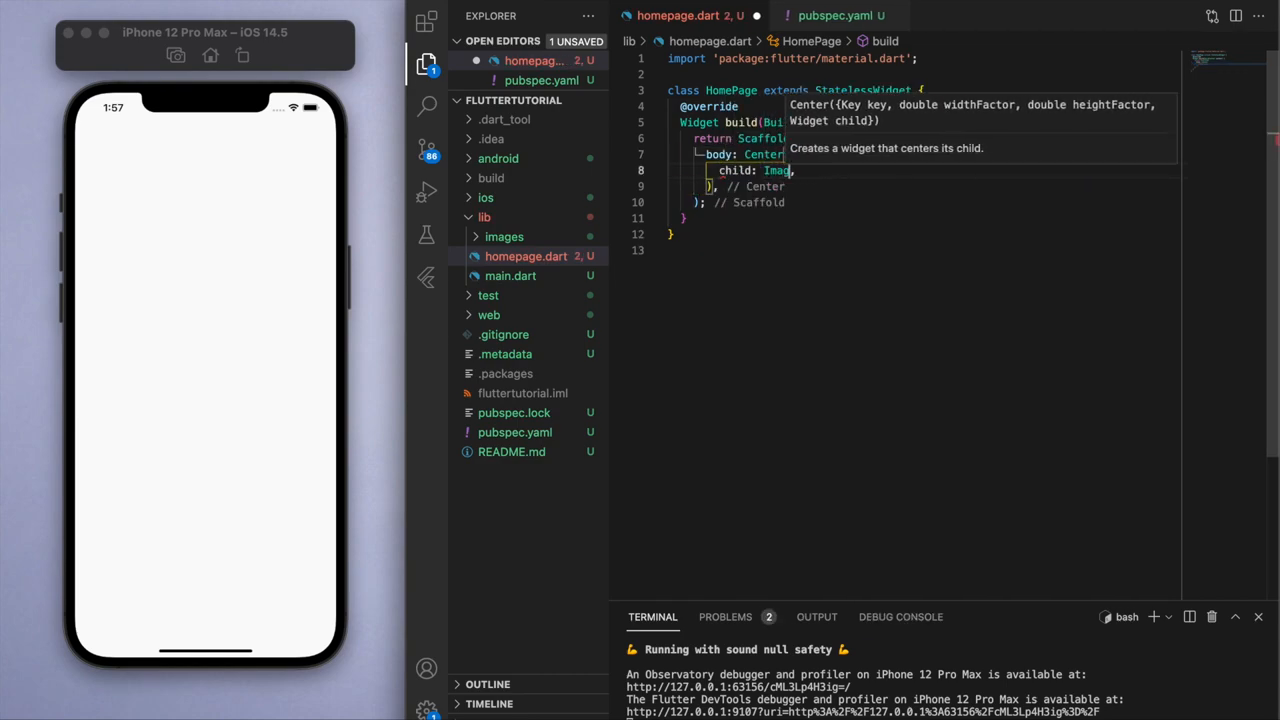
{"action": "type", "text": ".asset("}
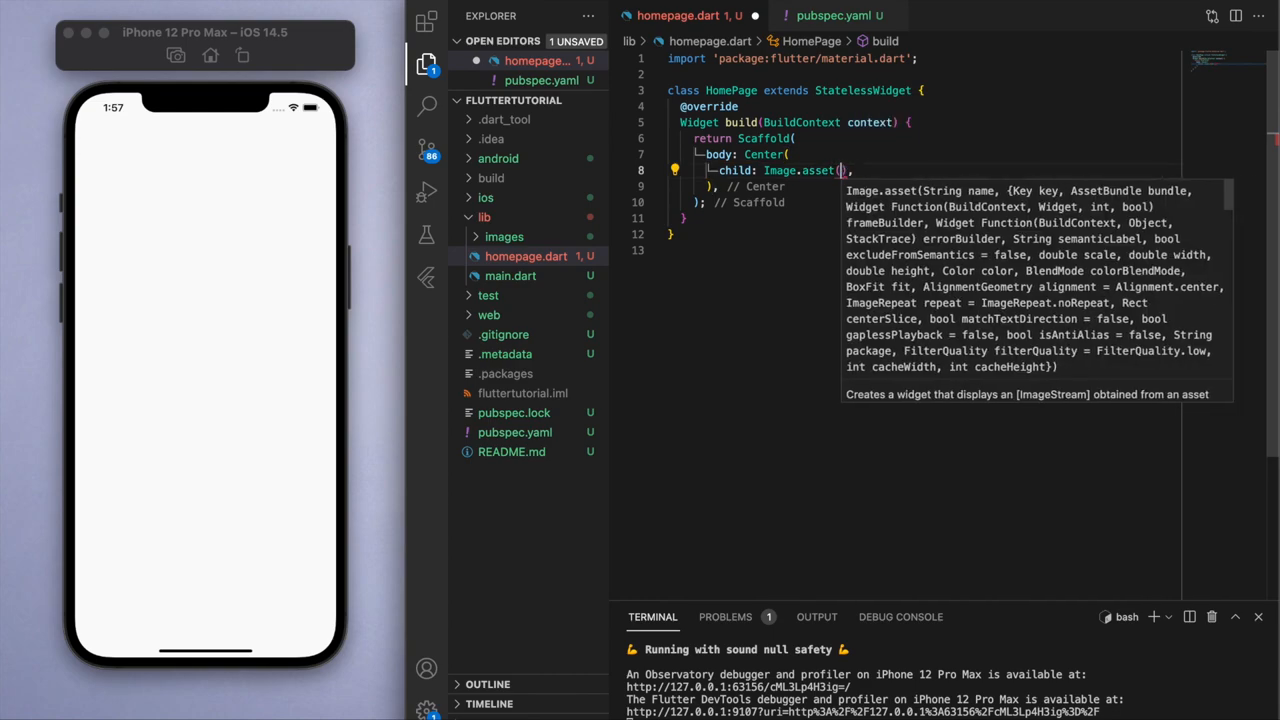
Point the Image.asset at 'lib/images/playstation.jpg' and reload the simulator.
{"action": "type", "text": "''"}
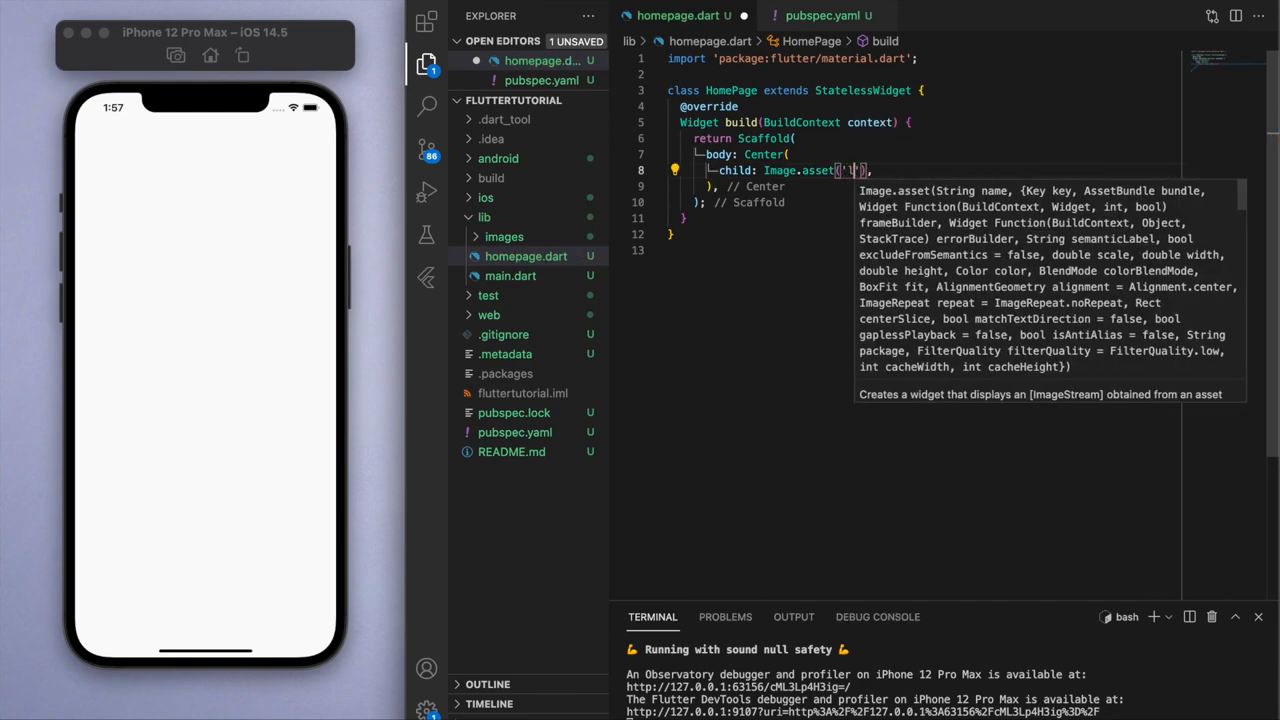
{"action": "type", "text": "lib/in"}
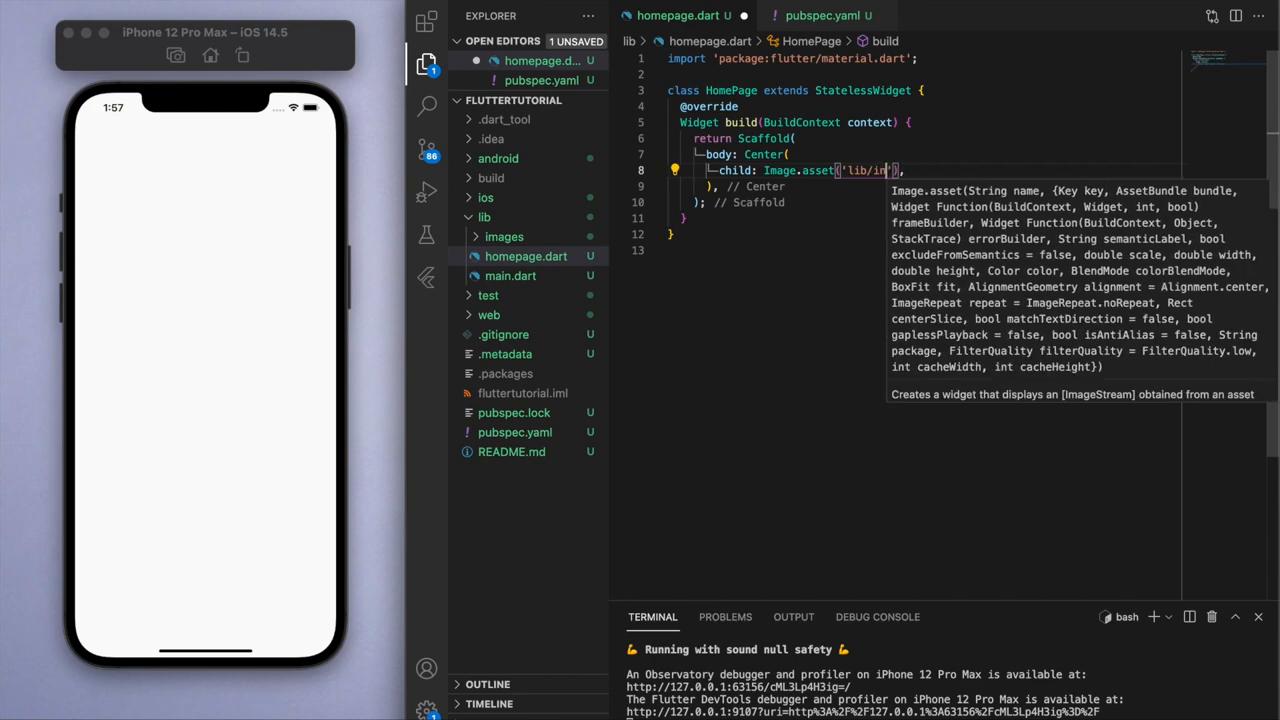
{"action": "type", "text": "mages/"}
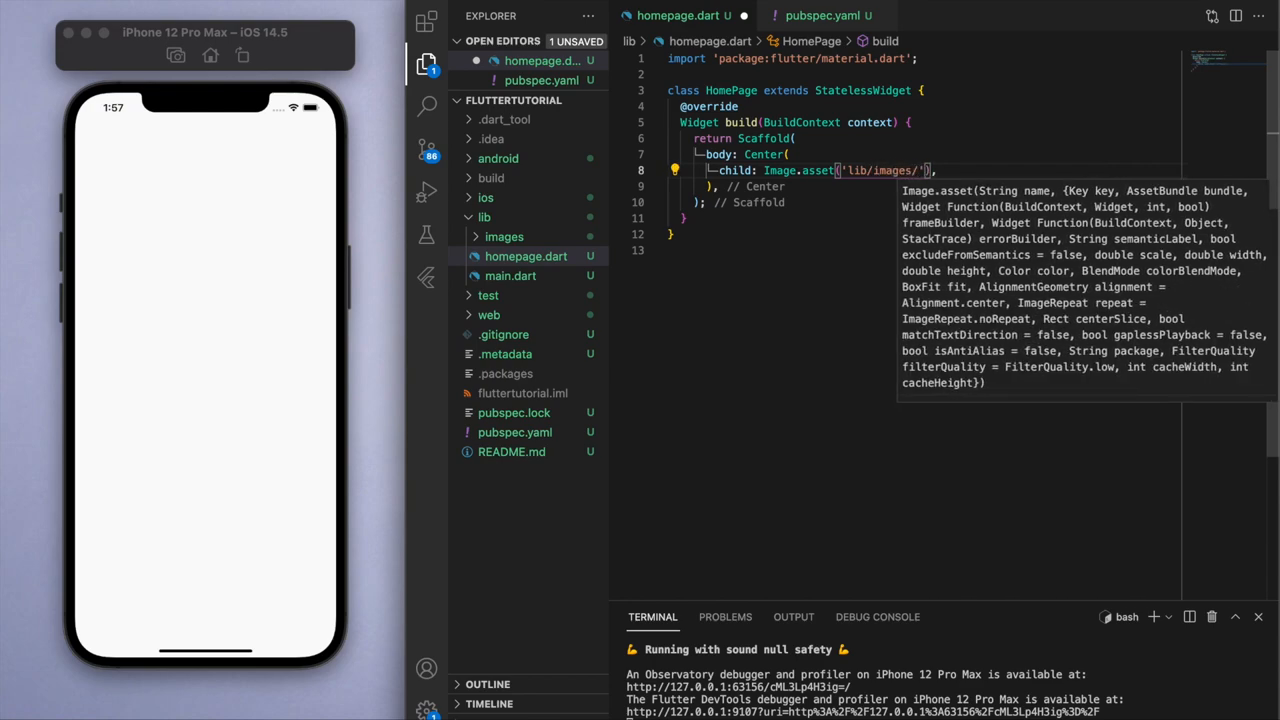
{"action": "type", "text": "playstation.jpg"}
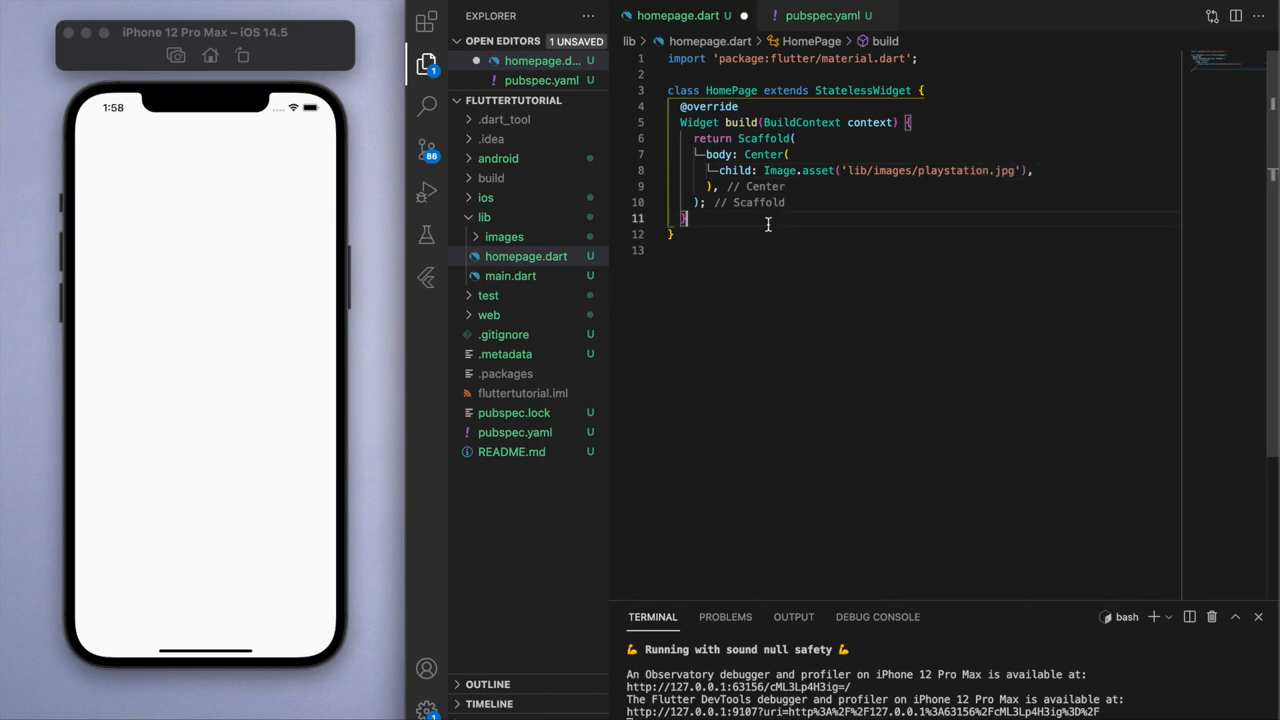
{"action": "left_click", "coordinate": [504, 236]}
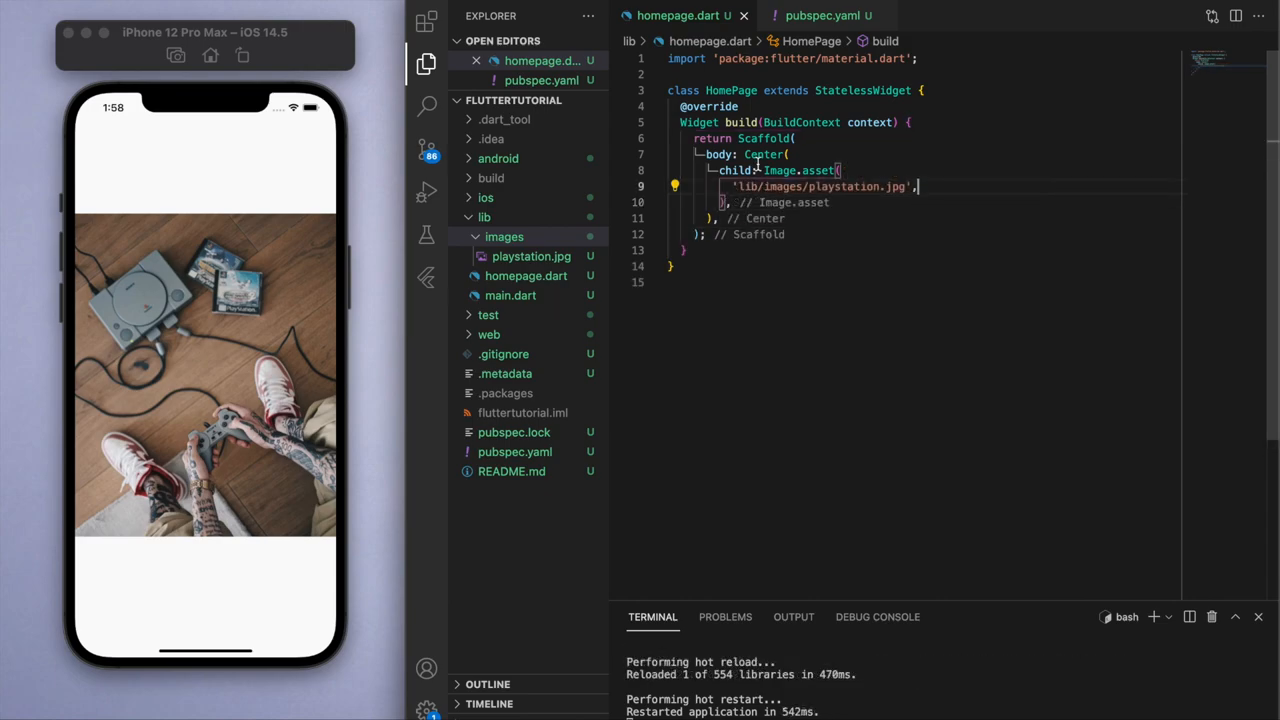
Wrap the image in a Container with a Colors.blue background, sized 300 instead of 200.
{"action": "left_click", "coordinate": [688, 186]}
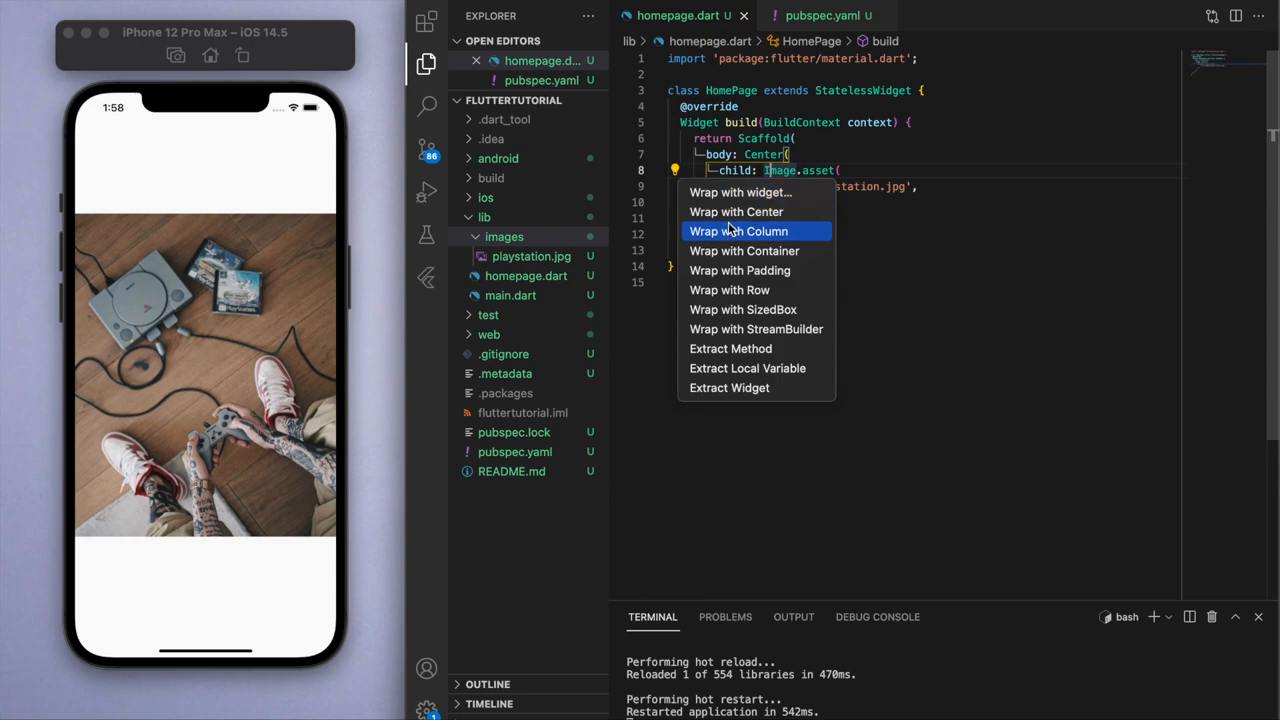
{"action": "left_click", "coordinate": [744, 250]}
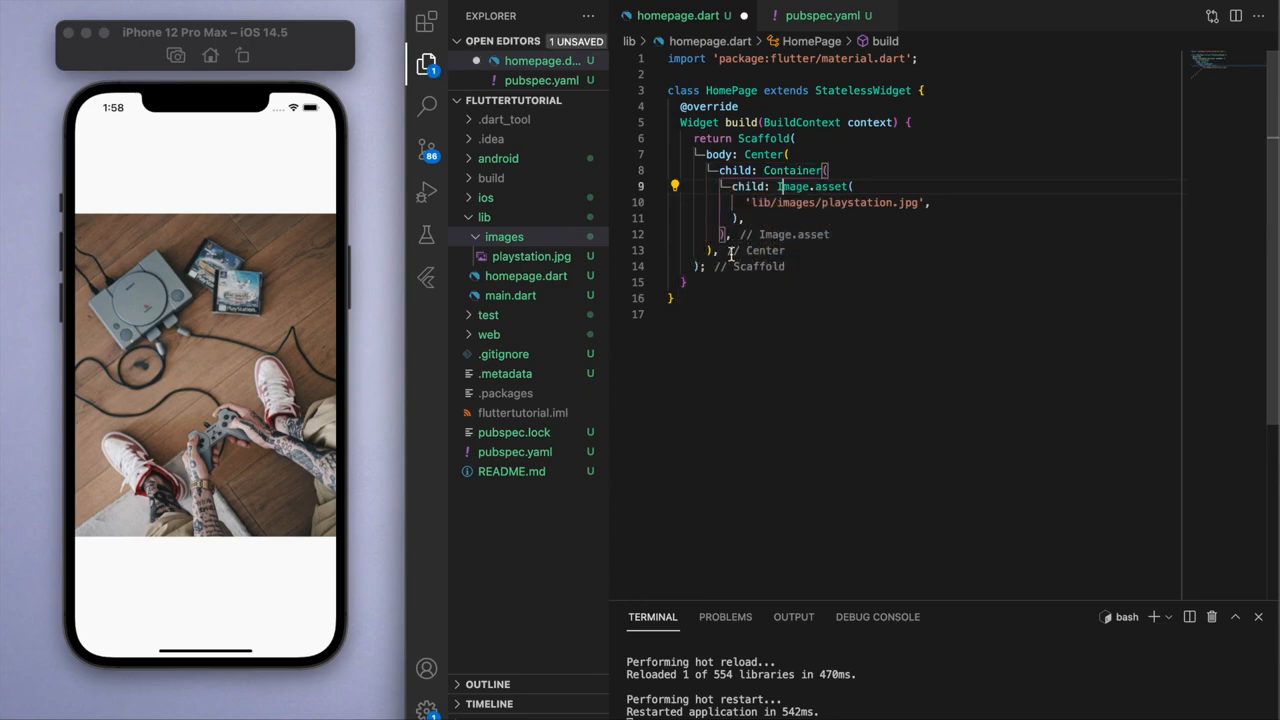
{"action": "key", "text": "Enter"}
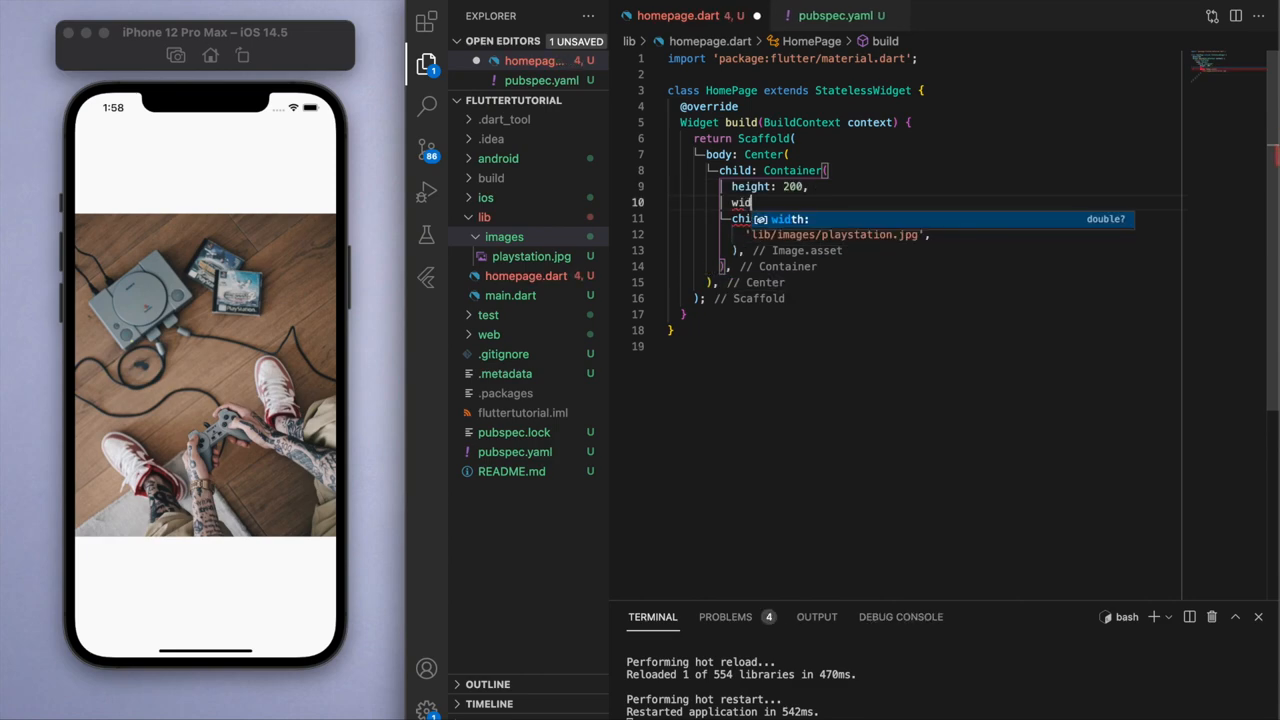
{"action": "type", "text": "width: 200,"}
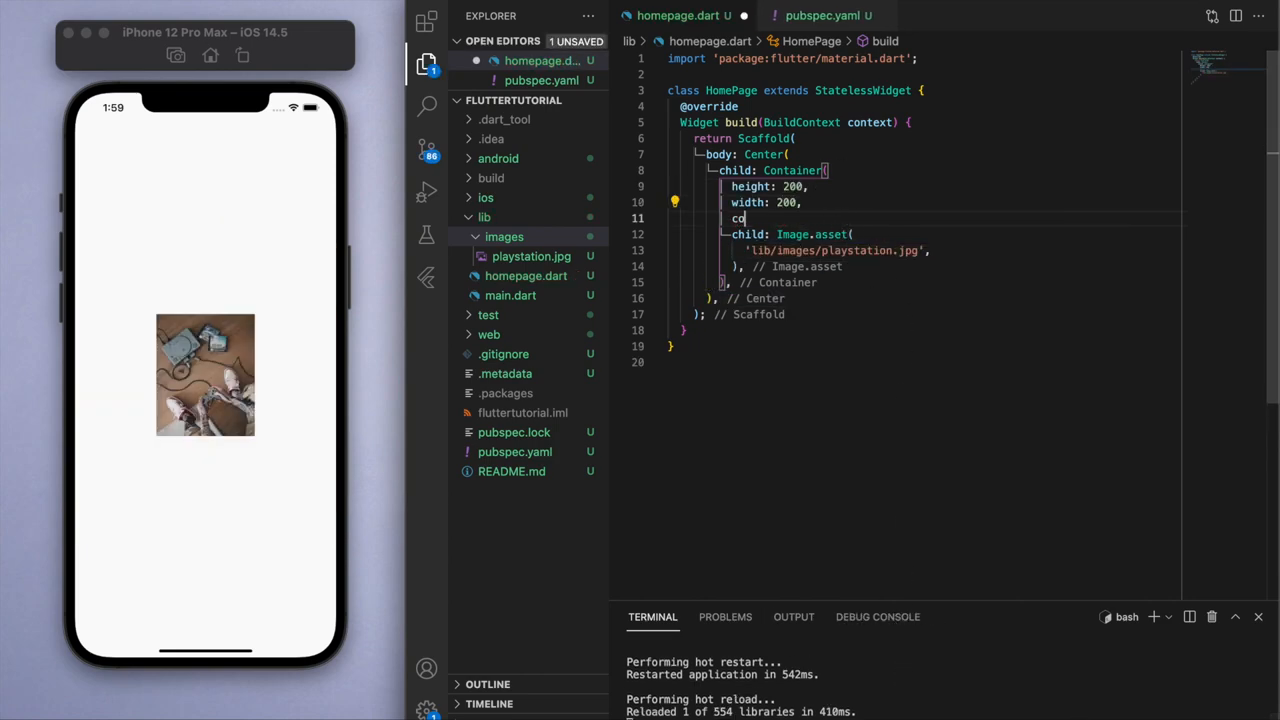
{"action": "type", "text": "olor: Colors.blue,"}
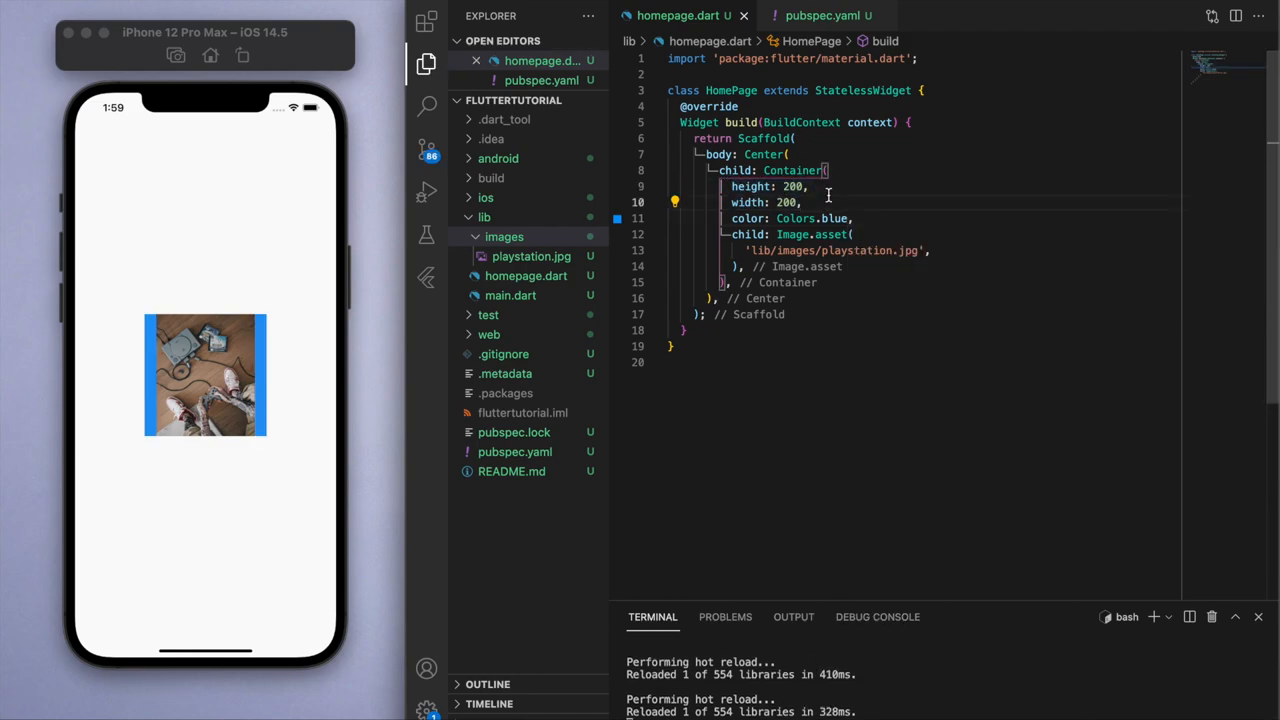
{"action": "type", "text": "300"}
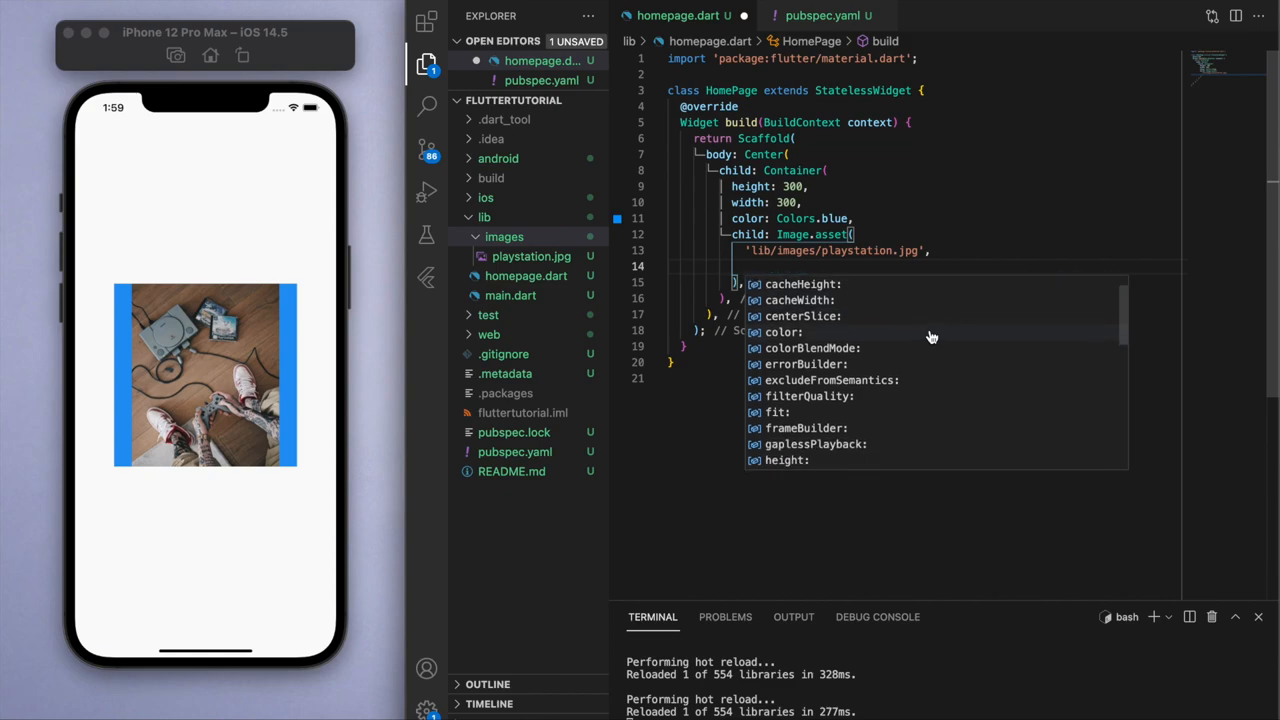
Give Image.asset a fit of BoxFit.contain, then change it to BoxFit.cover.
{"action": "type", "text": "fit: ,"}
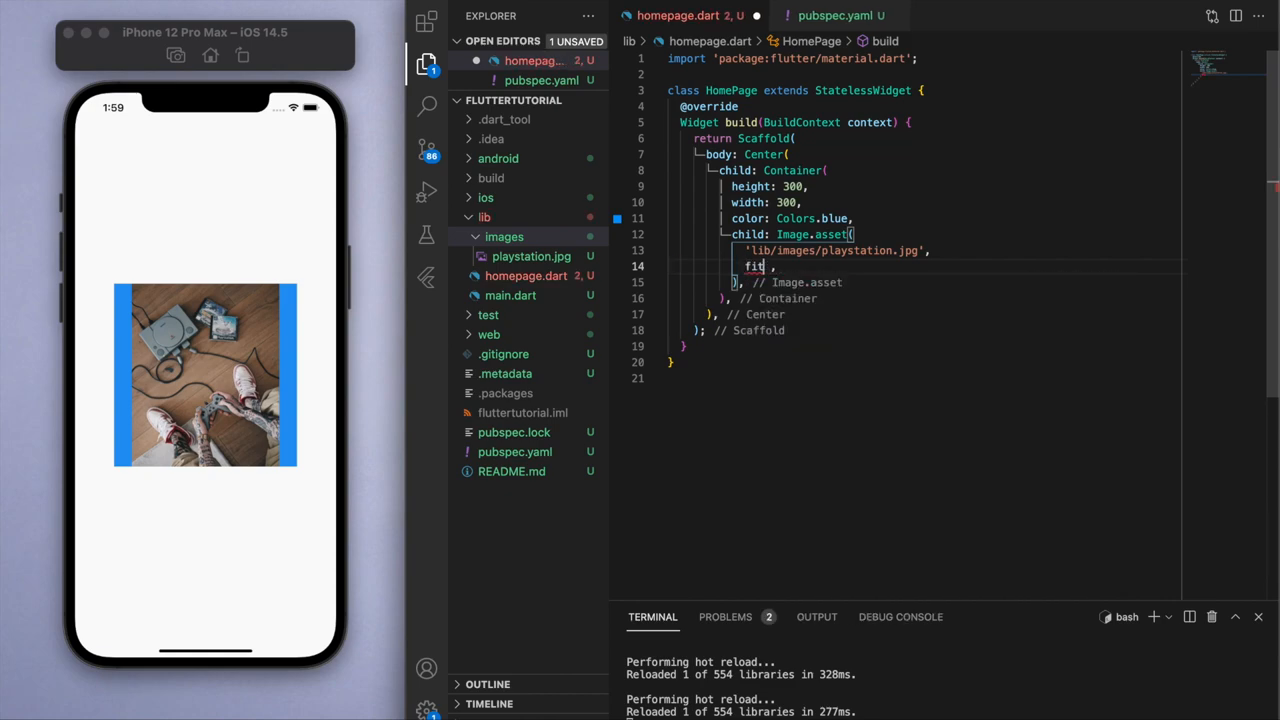
{"action": "type", "text": "BoxFit."}
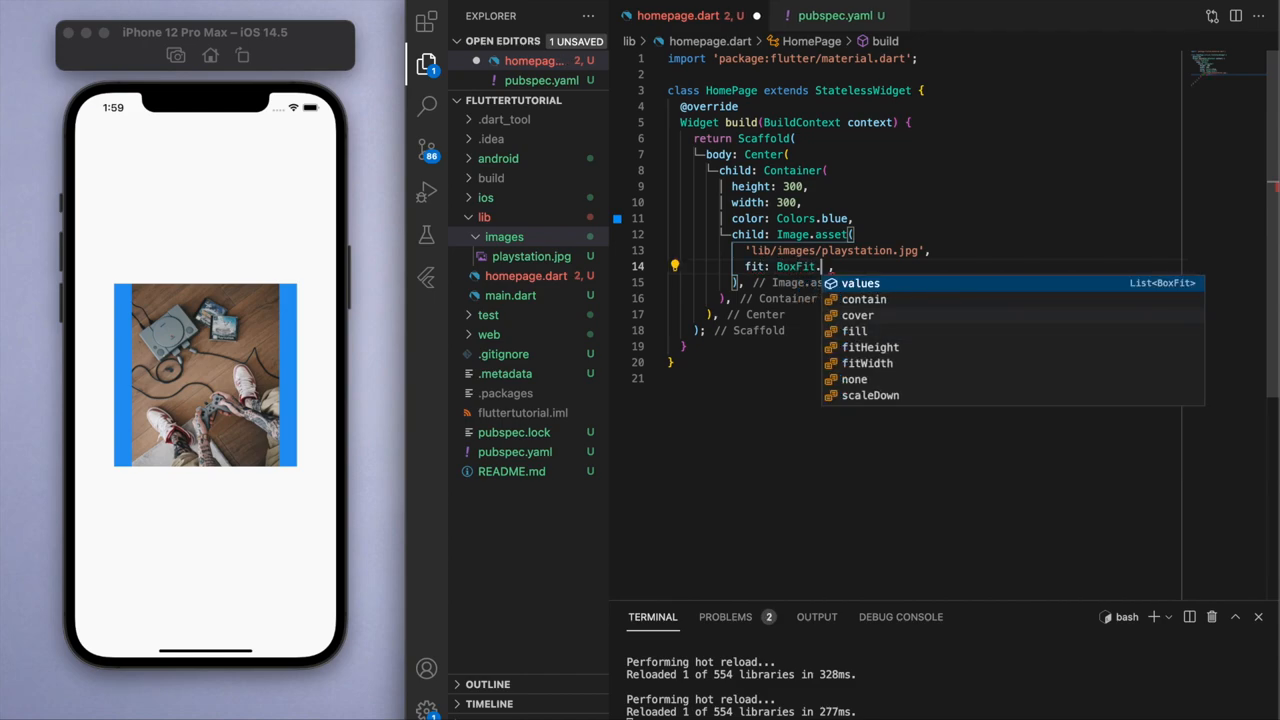
{"action": "mouse_move", "coordinate": [888, 288]}
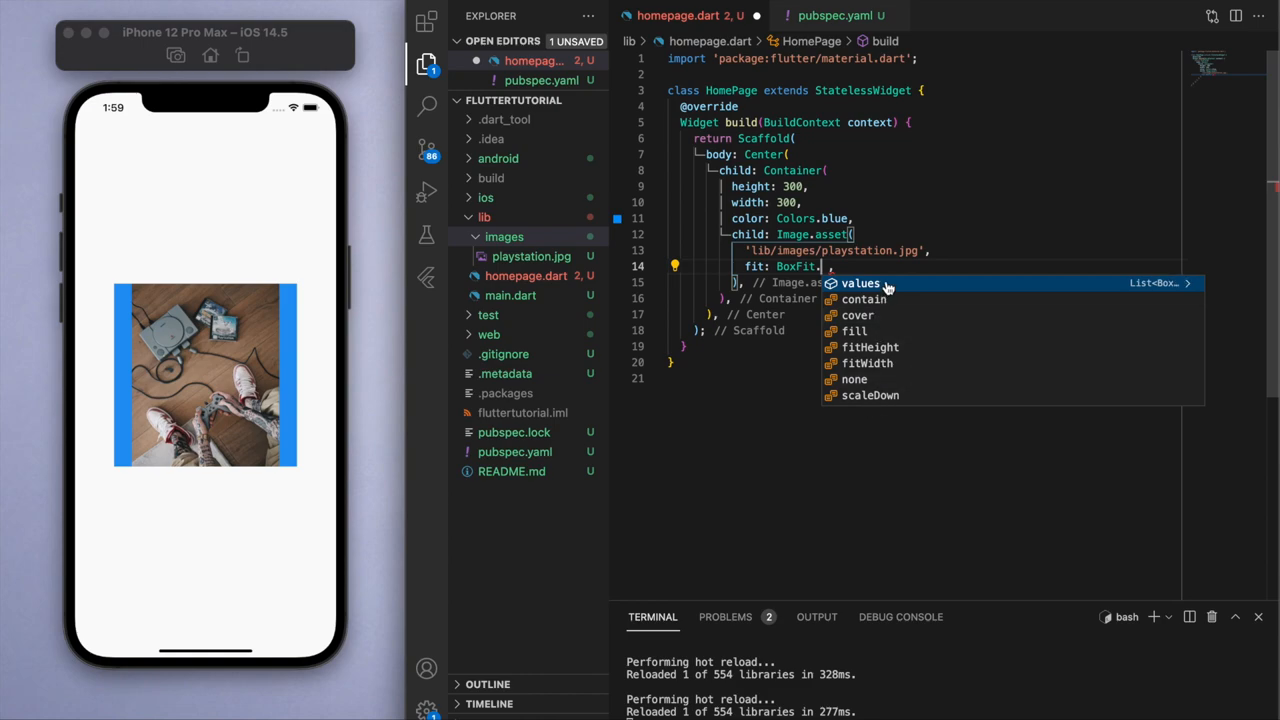
{"action": "left_click", "coordinate": [864, 299]}
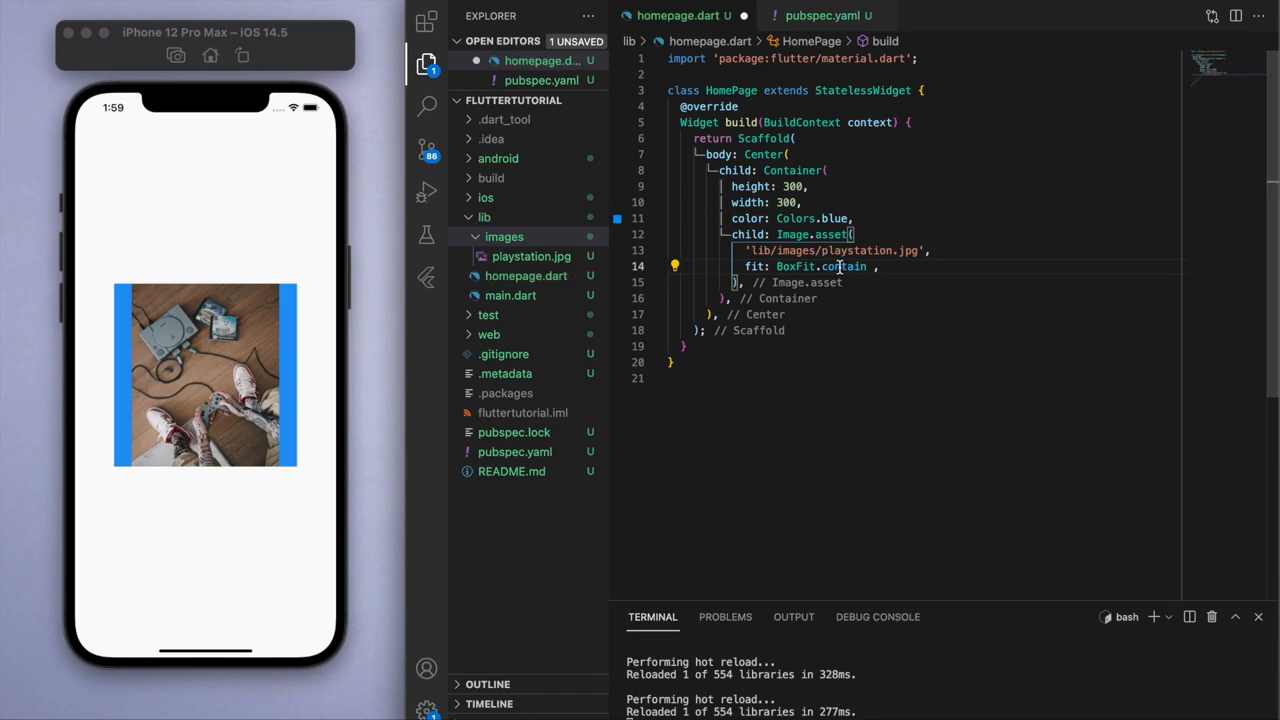
{"action": "mouse_move", "coordinate": [838, 266]}
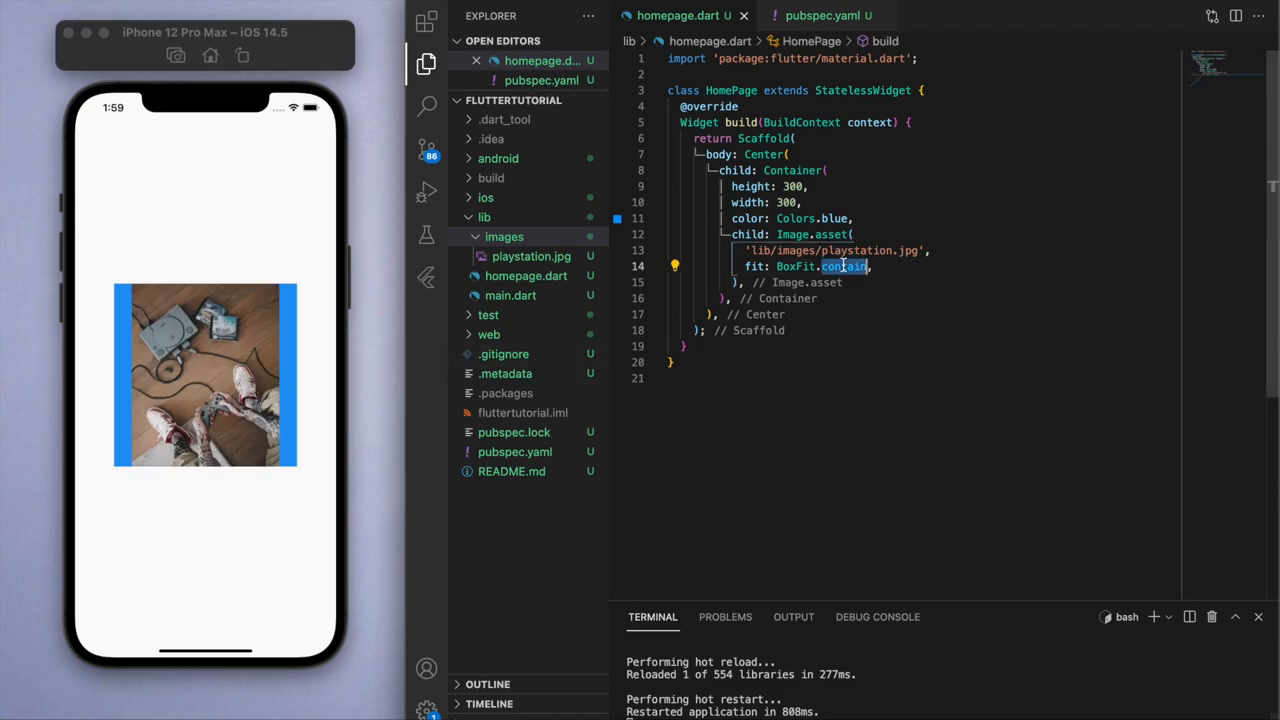
{"action": "type", "text": "cover"}
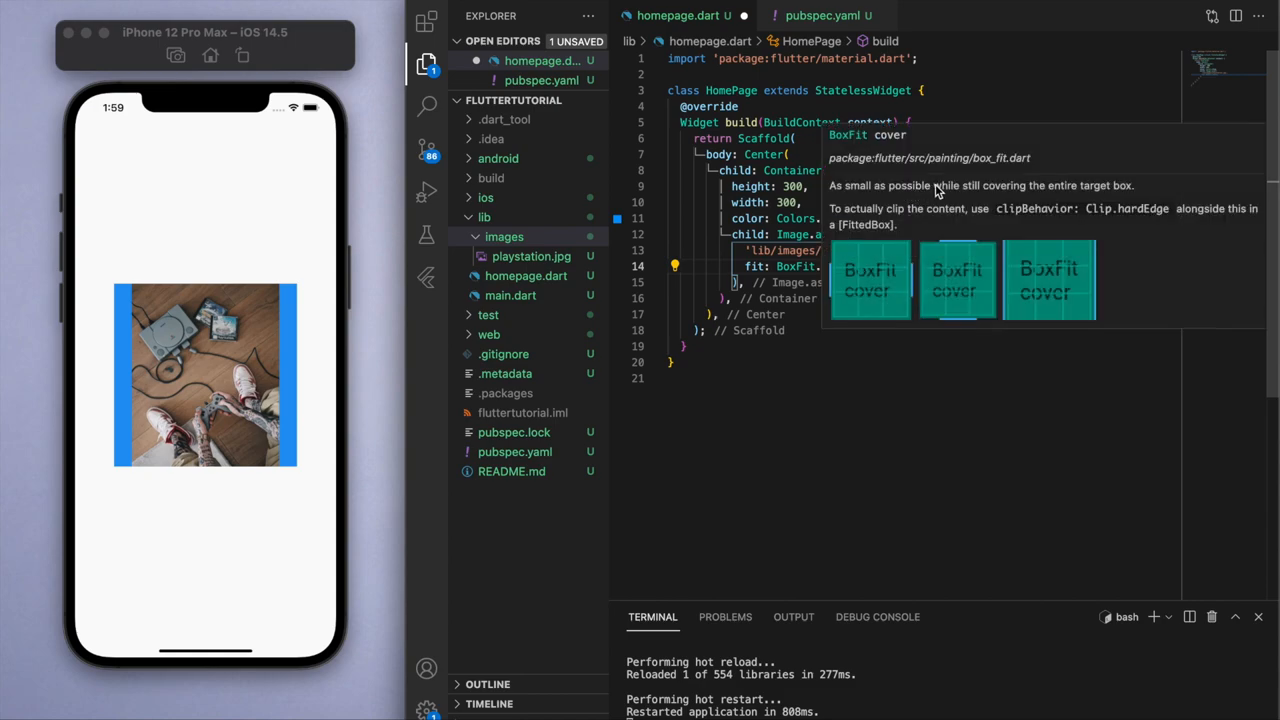
{"action": "left_click", "coordinate": [929, 393]}
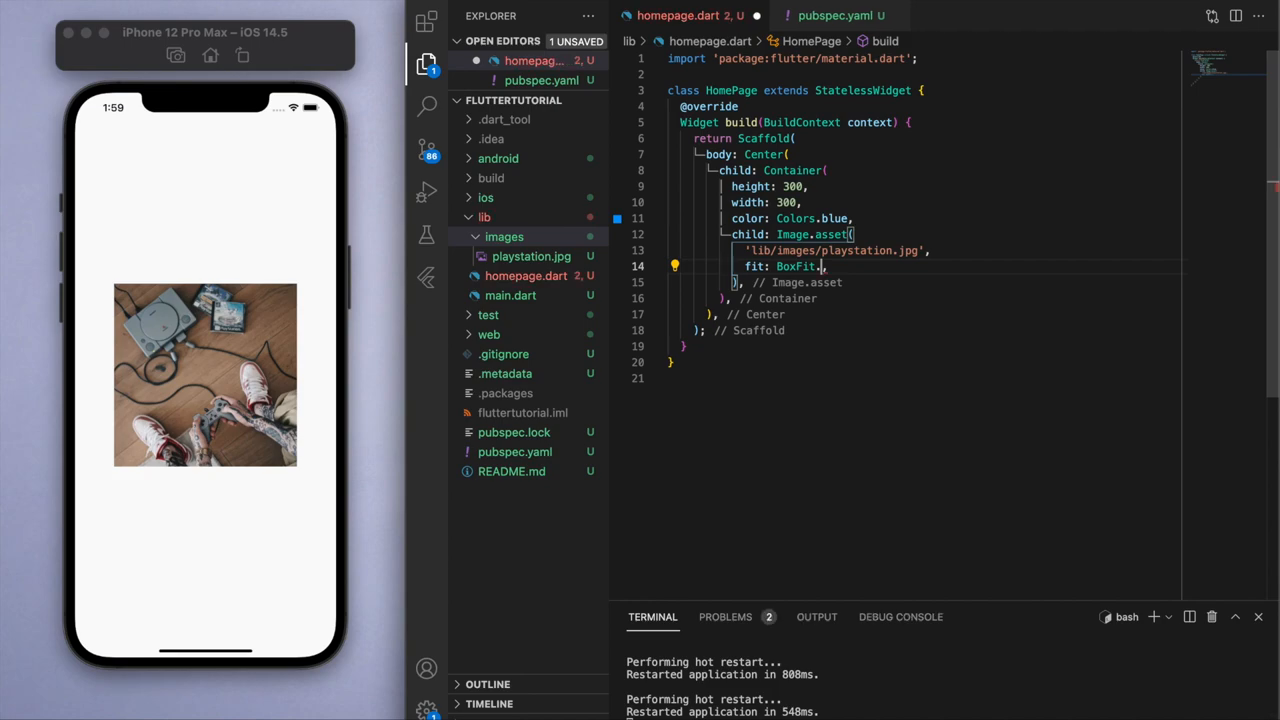
Switch the image fit to BoxFit.fitWidth, then replace it with fitHeight.
{"action": "type", "text": "fit"}
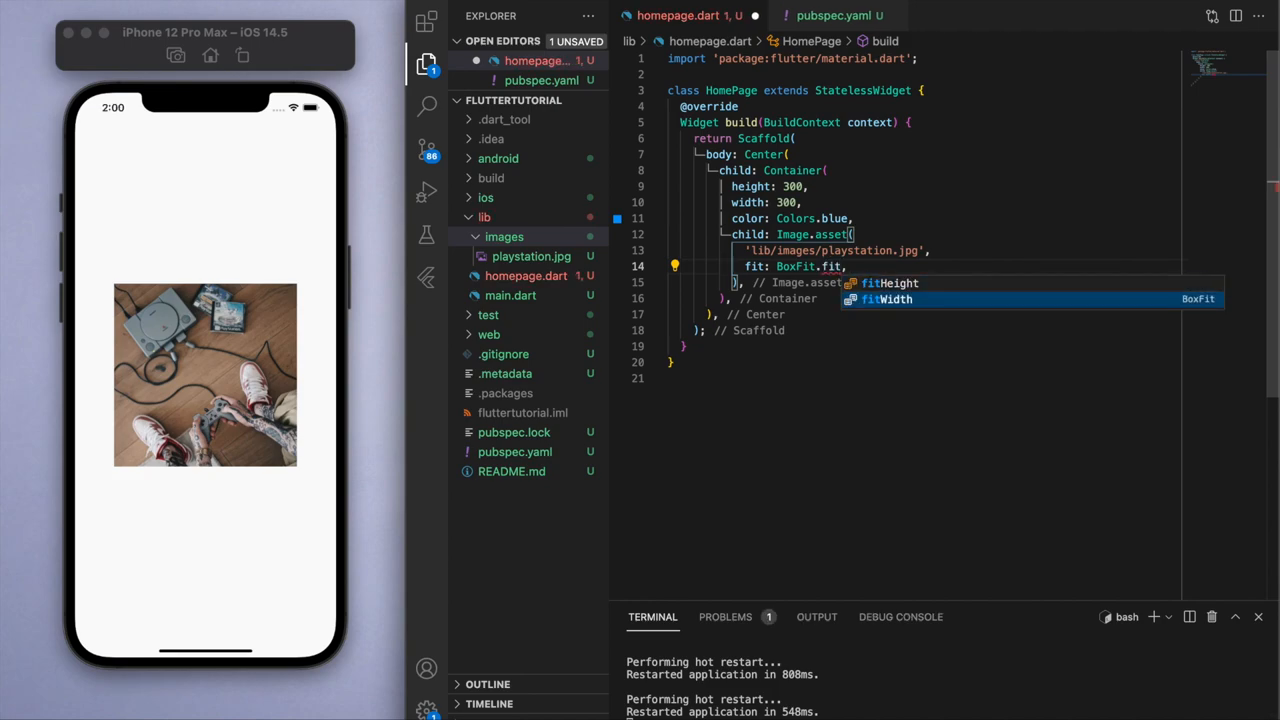
{"action": "left_click", "coordinate": [887, 299]}
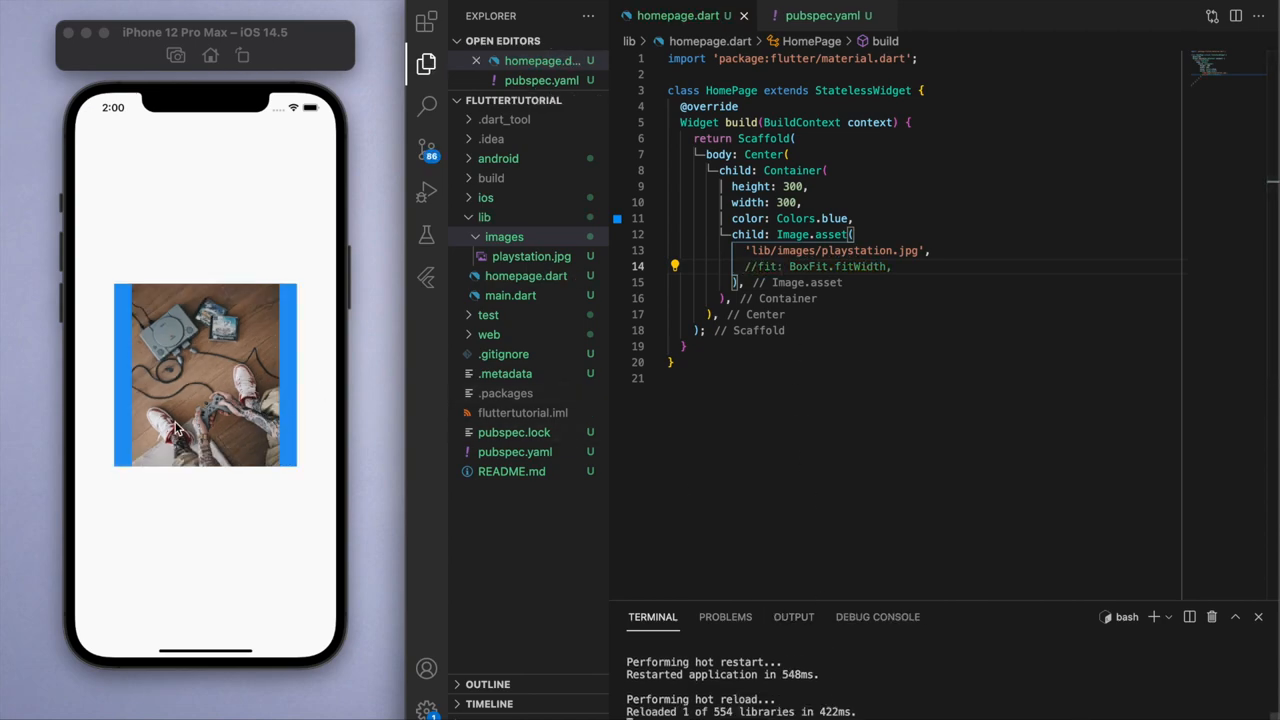
{"action": "mouse_move", "coordinate": [760, 271]}
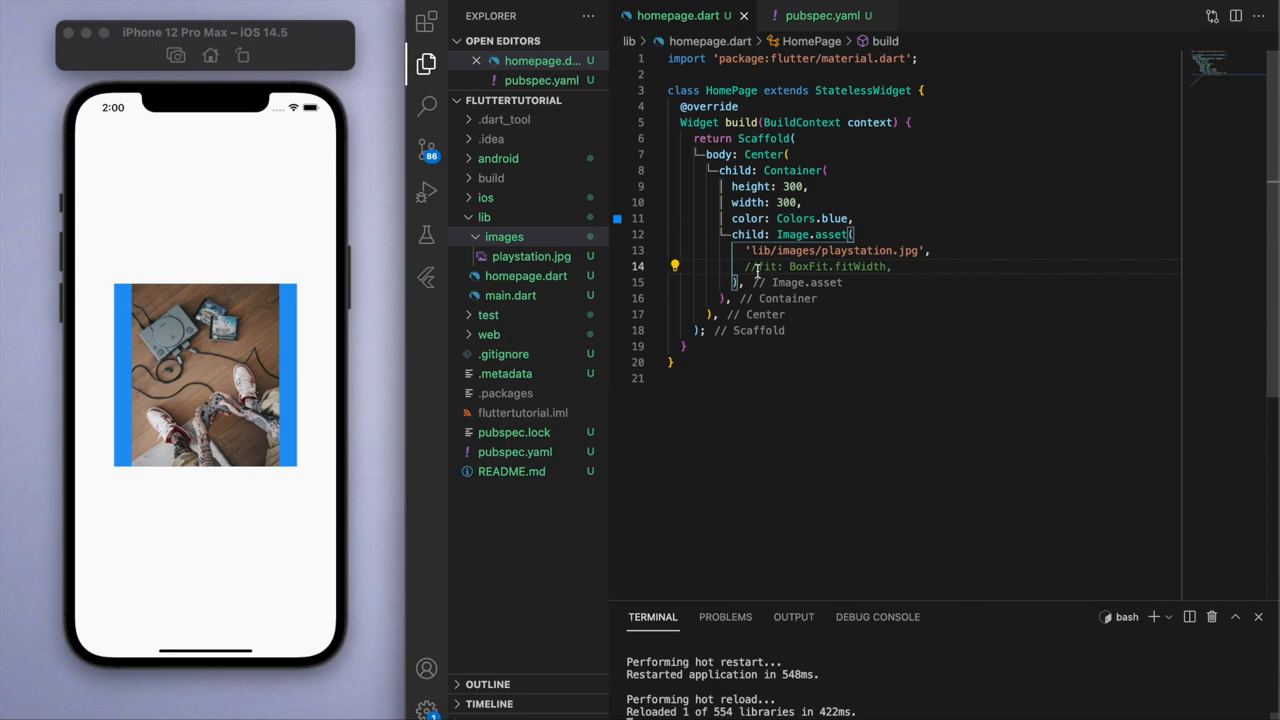
{"action": "left_click", "coordinate": [750, 266]}
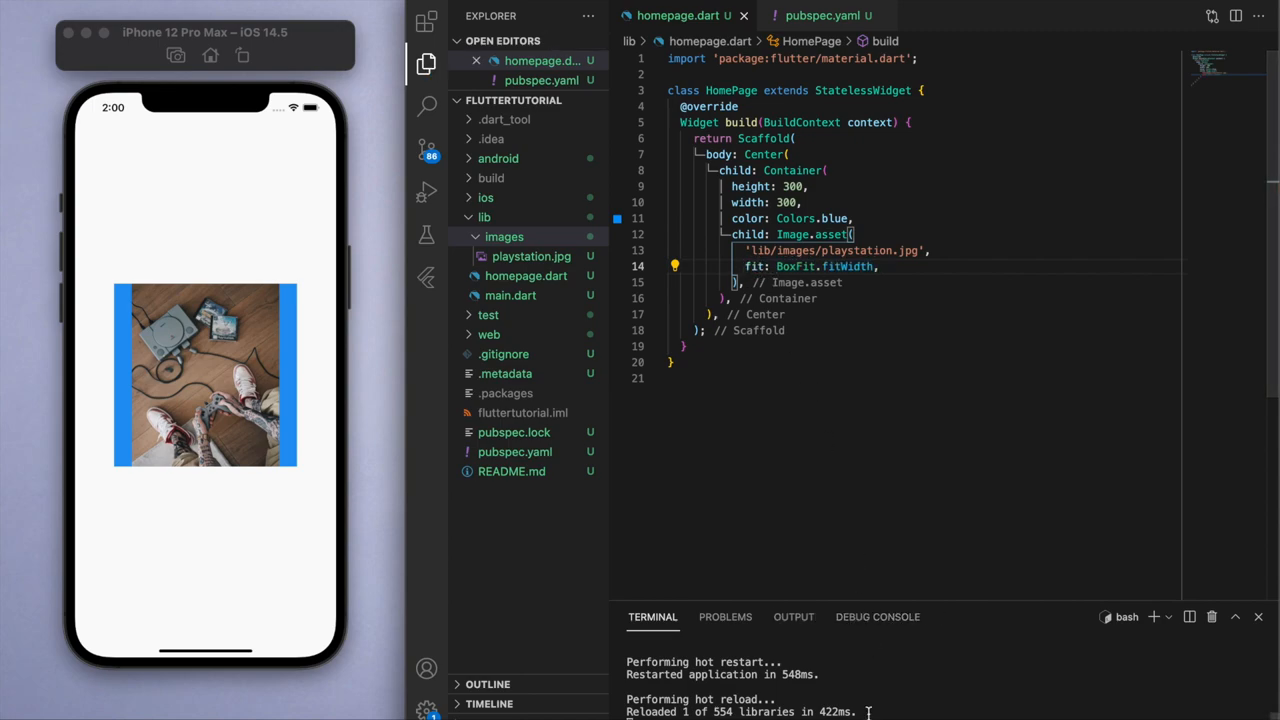
{"action": "double_click", "coordinate": [848, 266]}
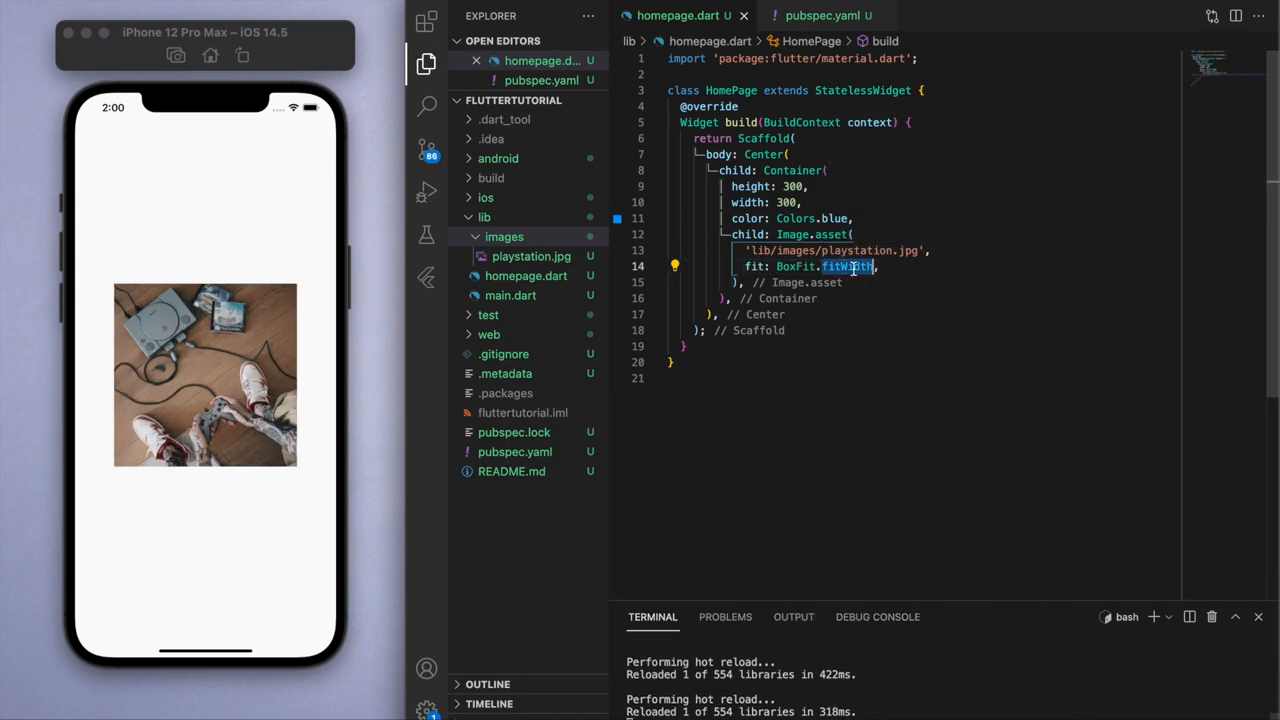
{"action": "type", "text": "fitHeight"}
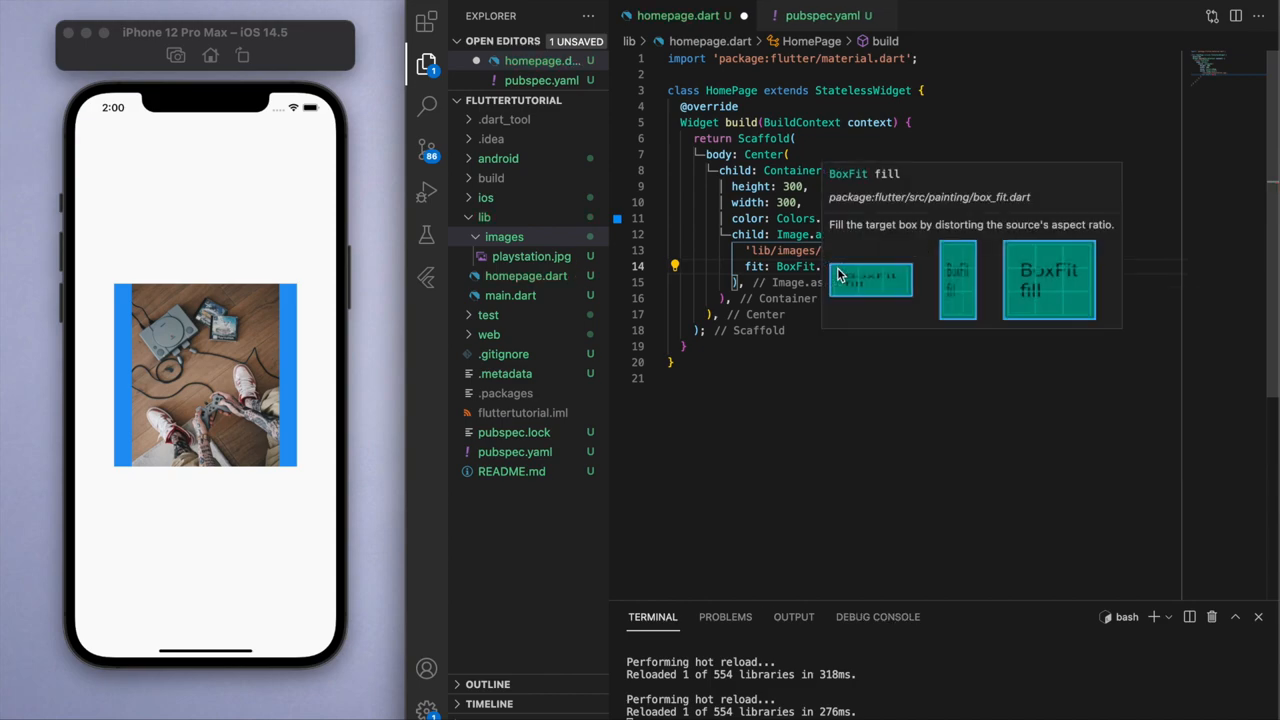
{"action": "mouse_move", "coordinate": [1065, 235]}
{"action": "type", "text": "5"}
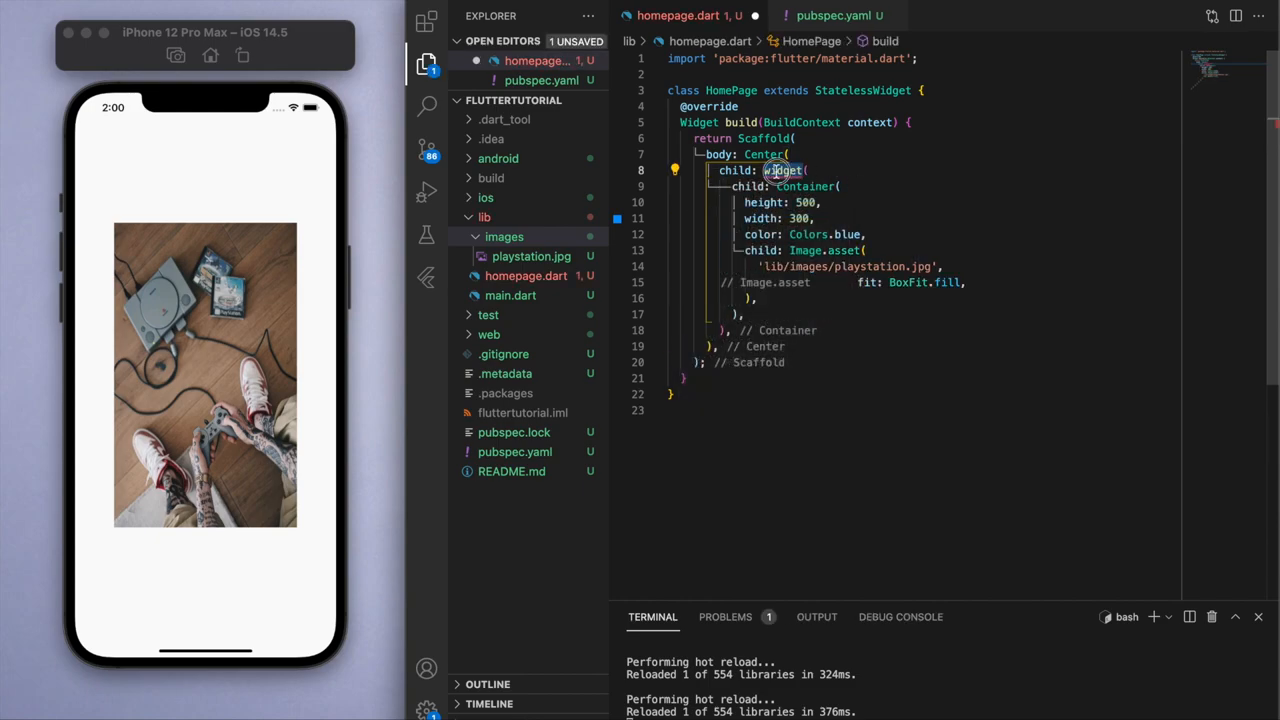
Wrap the container in a ClipRRect with BorderRadius.circular(20) and restore height 300.
{"action": "type", "text": "ClipRRec"}
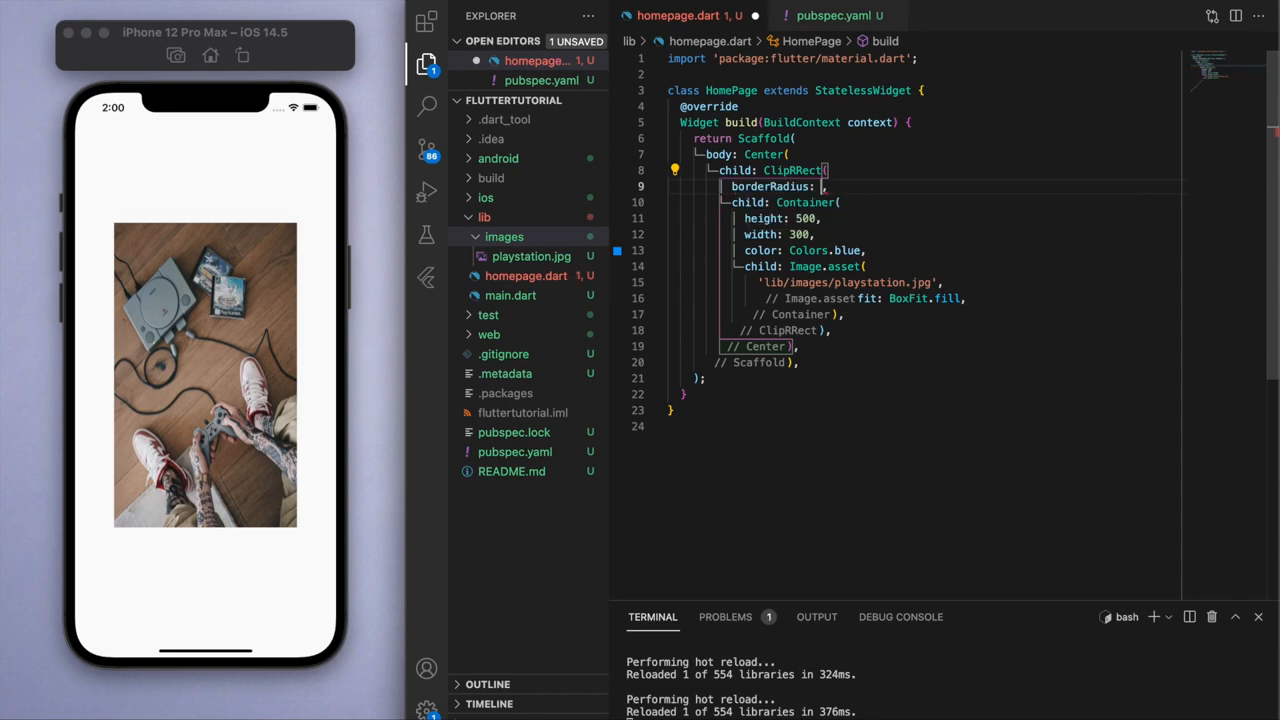
{"action": "type", "text": "BorderRadius.c"}
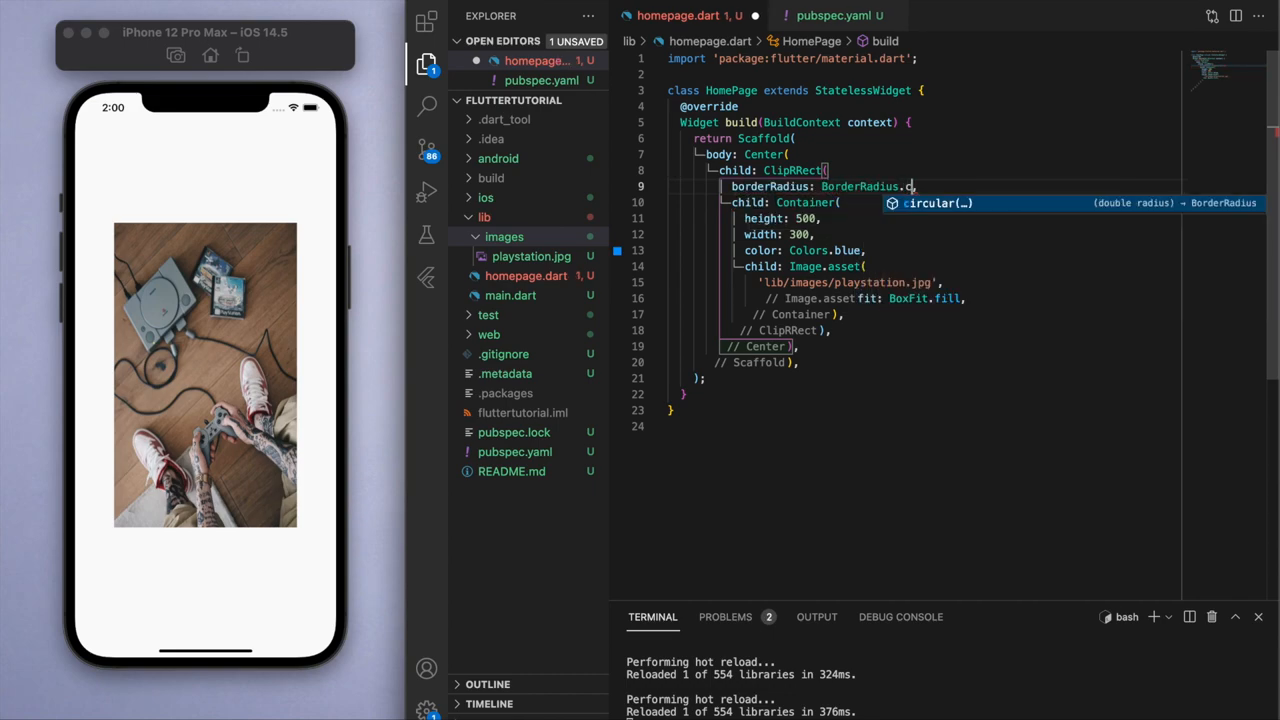
{"action": "type", "text": "ircular(20),"}
{"action": "left_click", "coordinate": [924, 218]}
{"action": "type", "text": "3"}
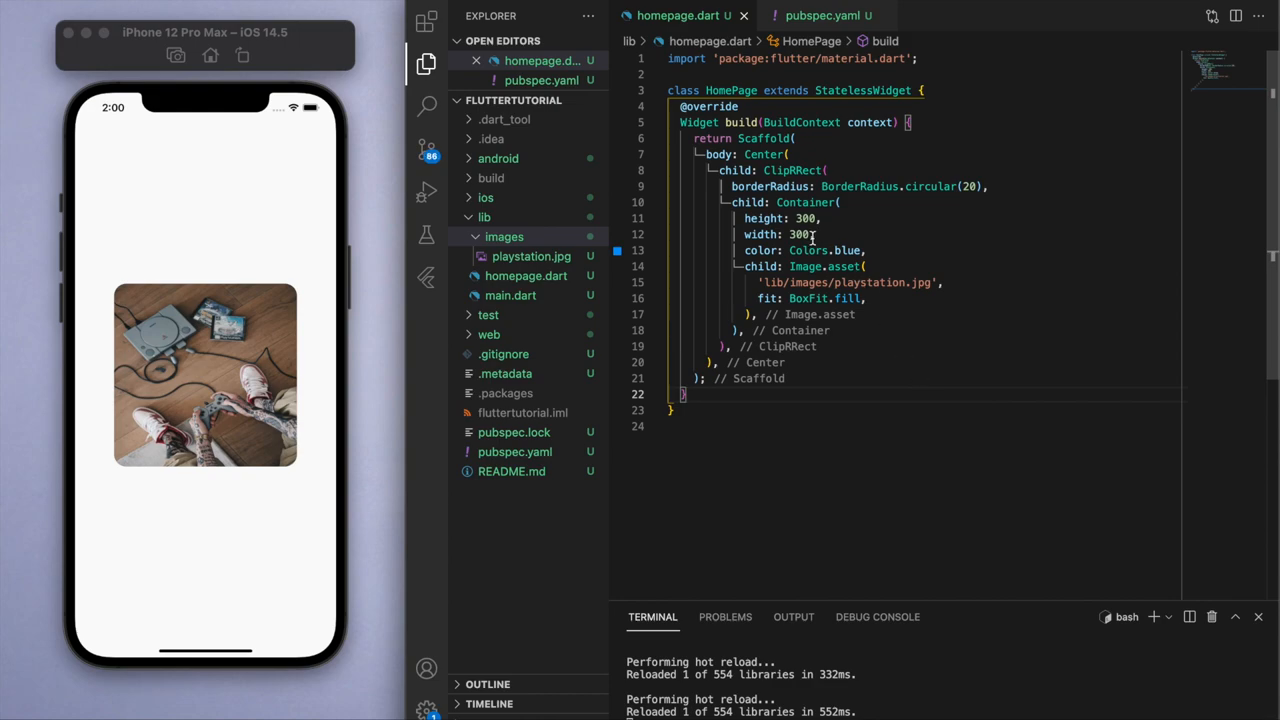
{"action": "left_click", "coordinate": [803, 234]}
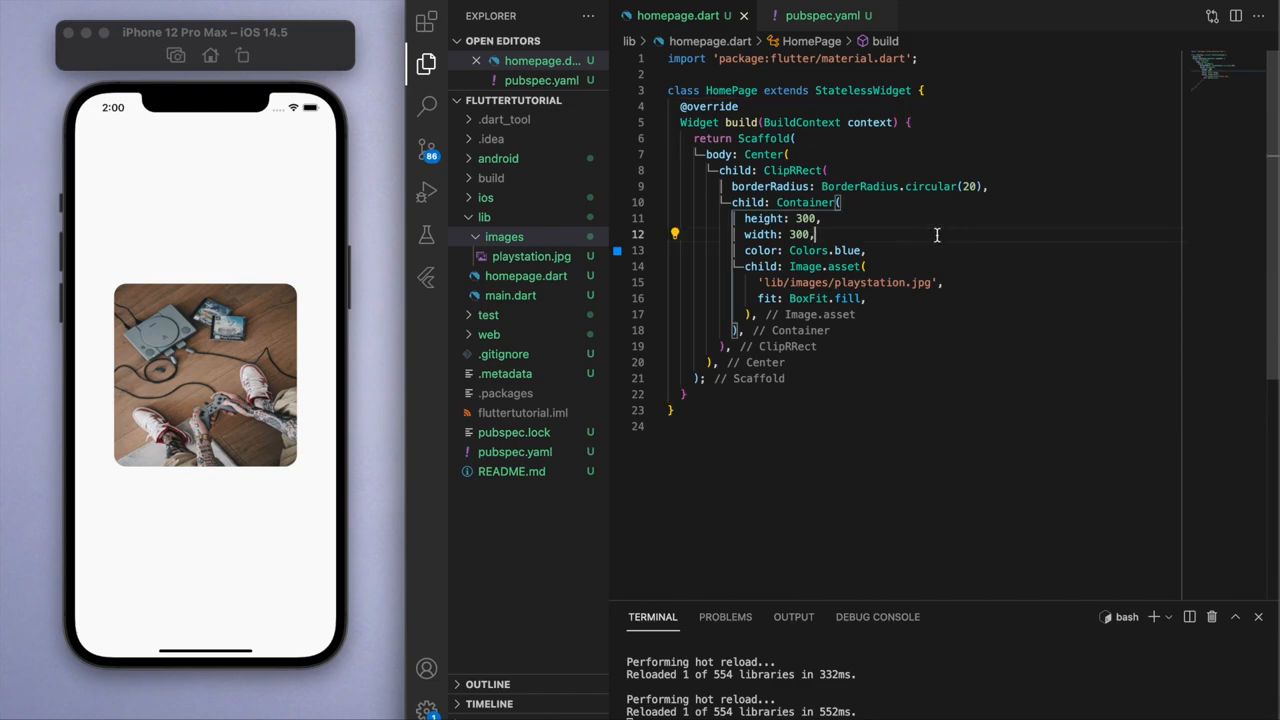